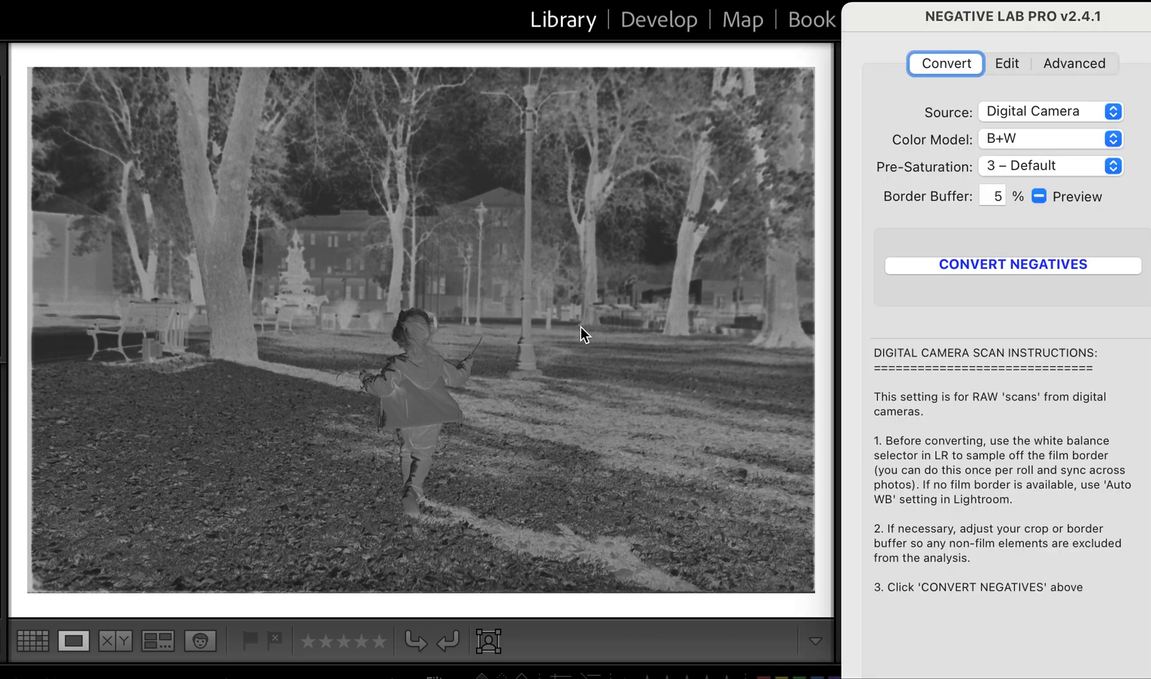
{"action": "mouse_move", "coordinate": [1093, 87]}
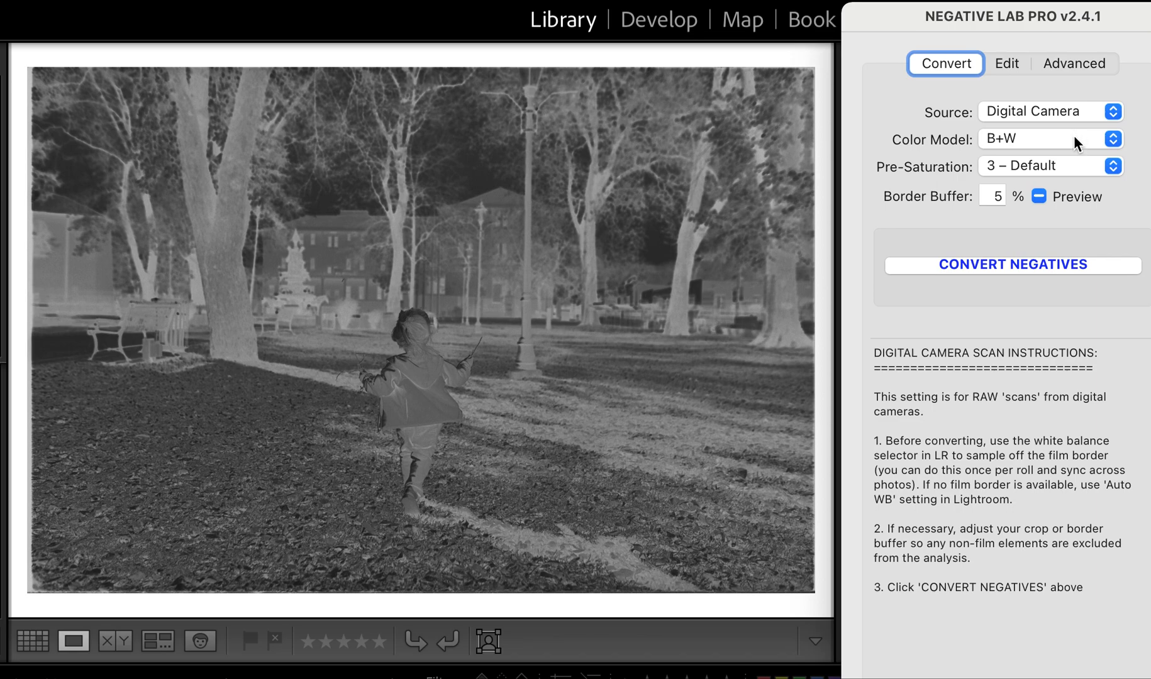
Keep black-and-white as the colour model and convert the negative to a positive.
{"action": "left_click", "coordinate": [1050, 139]}
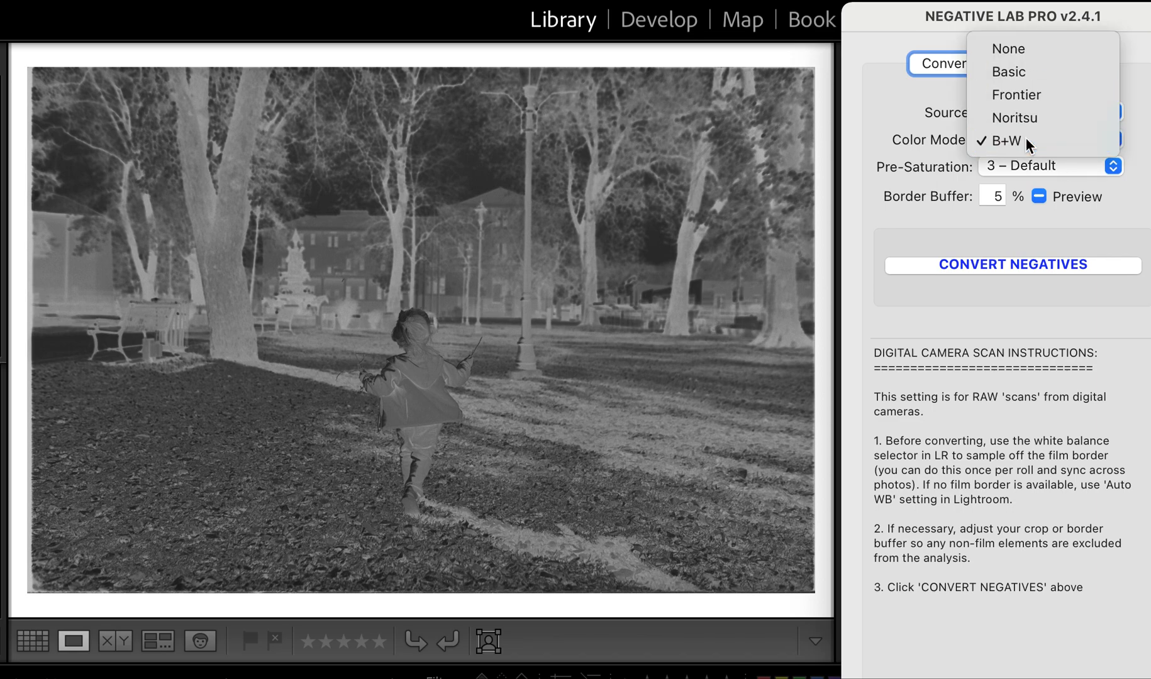
{"action": "left_click", "coordinate": [1009, 140]}
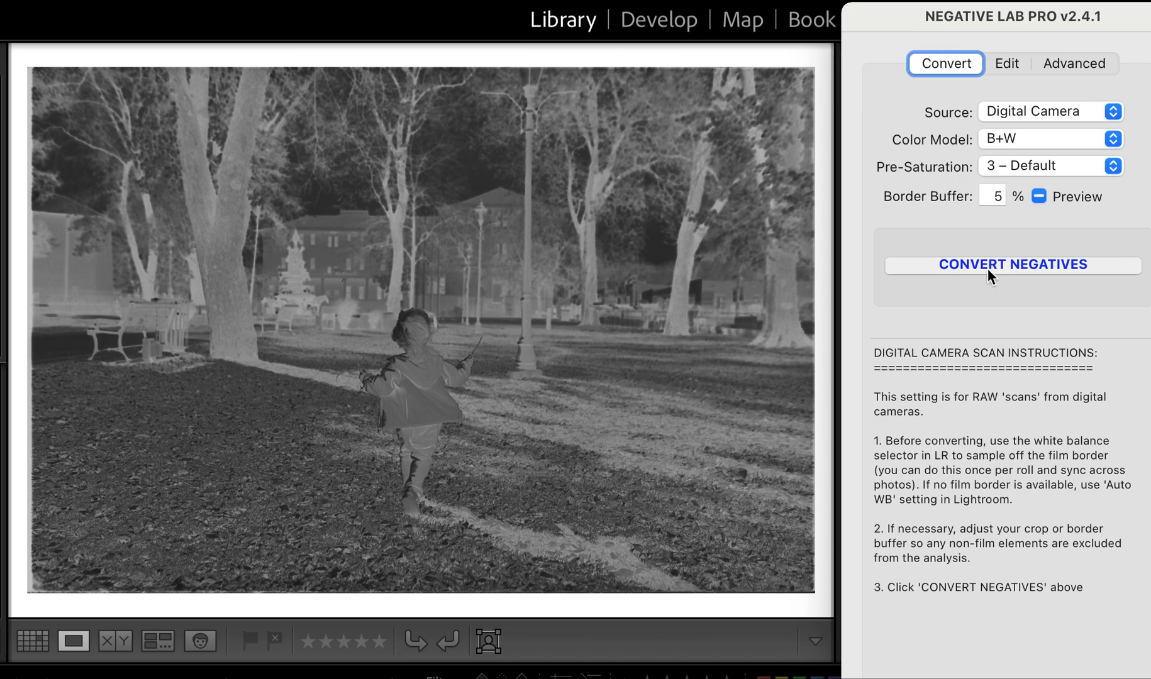
{"action": "left_click", "coordinate": [1012, 264]}
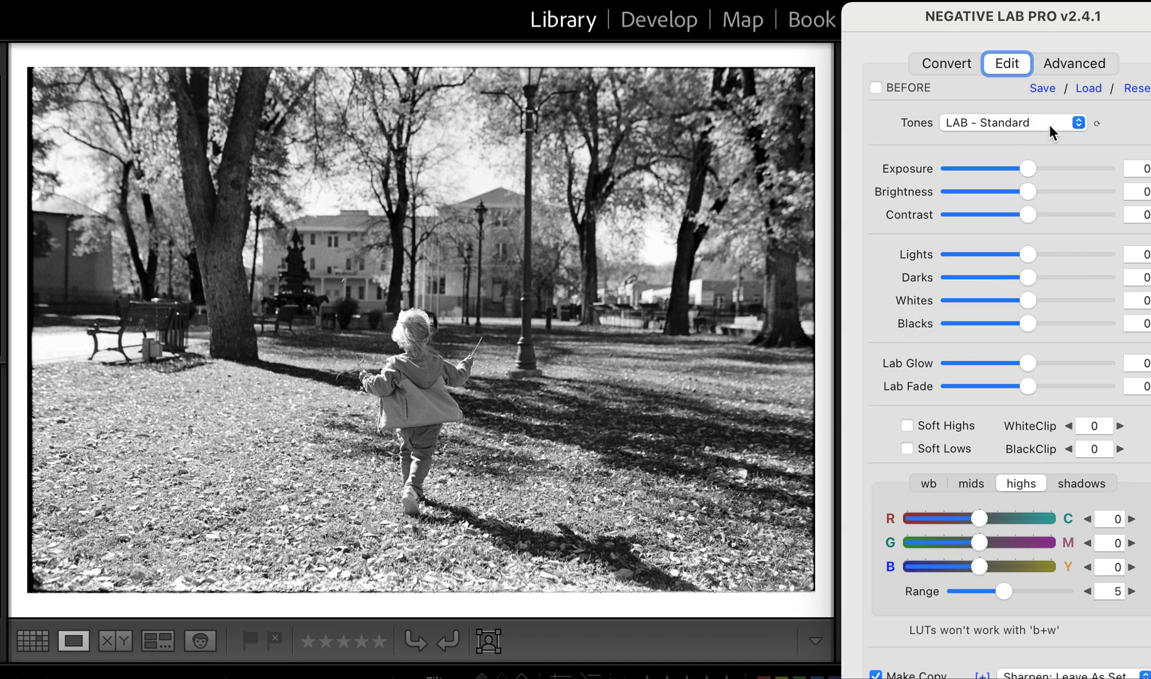
Compare LINEAR - Gamma and CINEMATIC - Rich tone profiles, settling on LINEAR - Gamma.
{"action": "left_click", "coordinate": [1013, 123]}
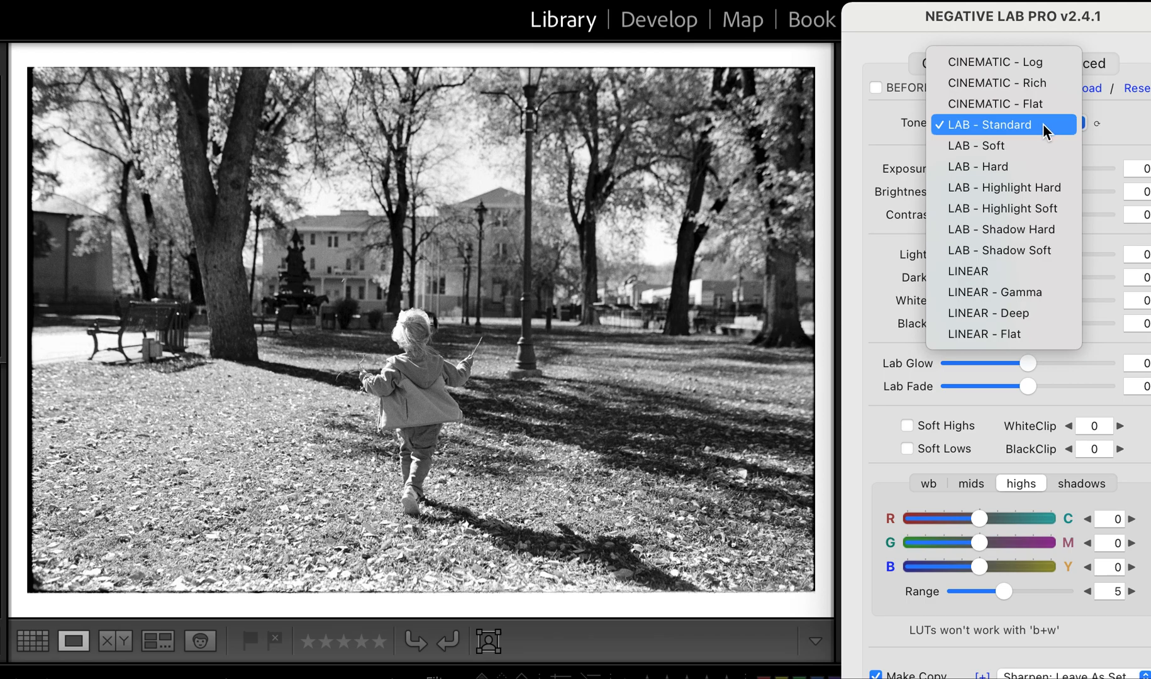
{"action": "mouse_move", "coordinate": [1044, 133]}
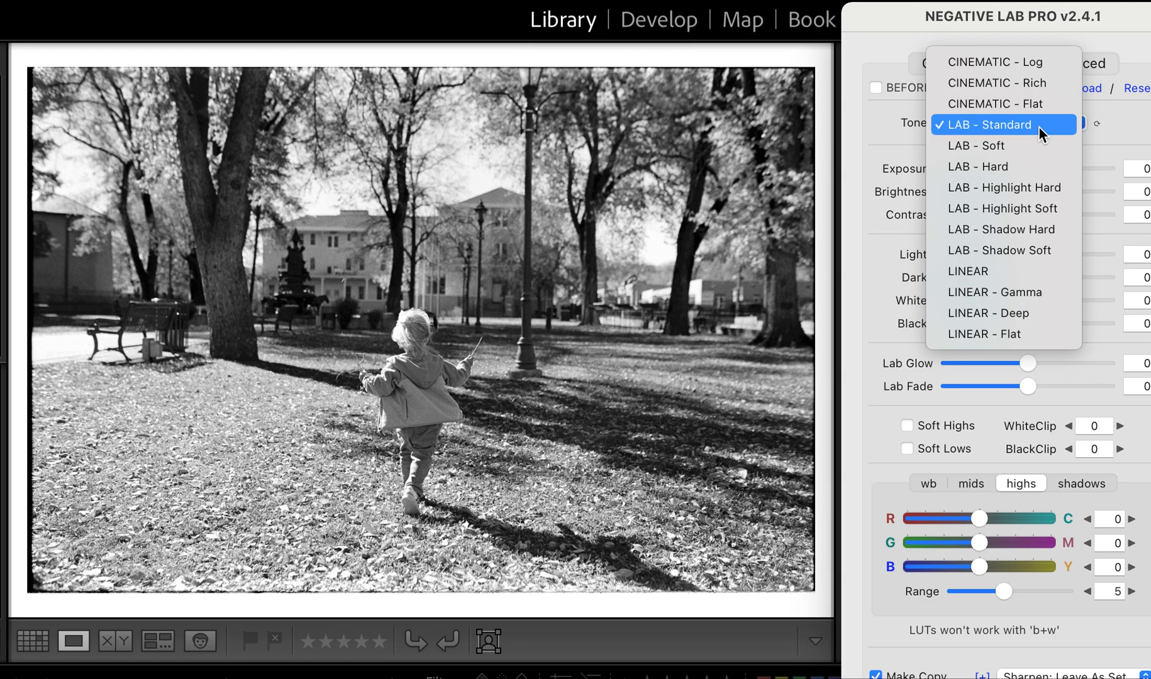
{"action": "mouse_move", "coordinate": [1007, 313]}
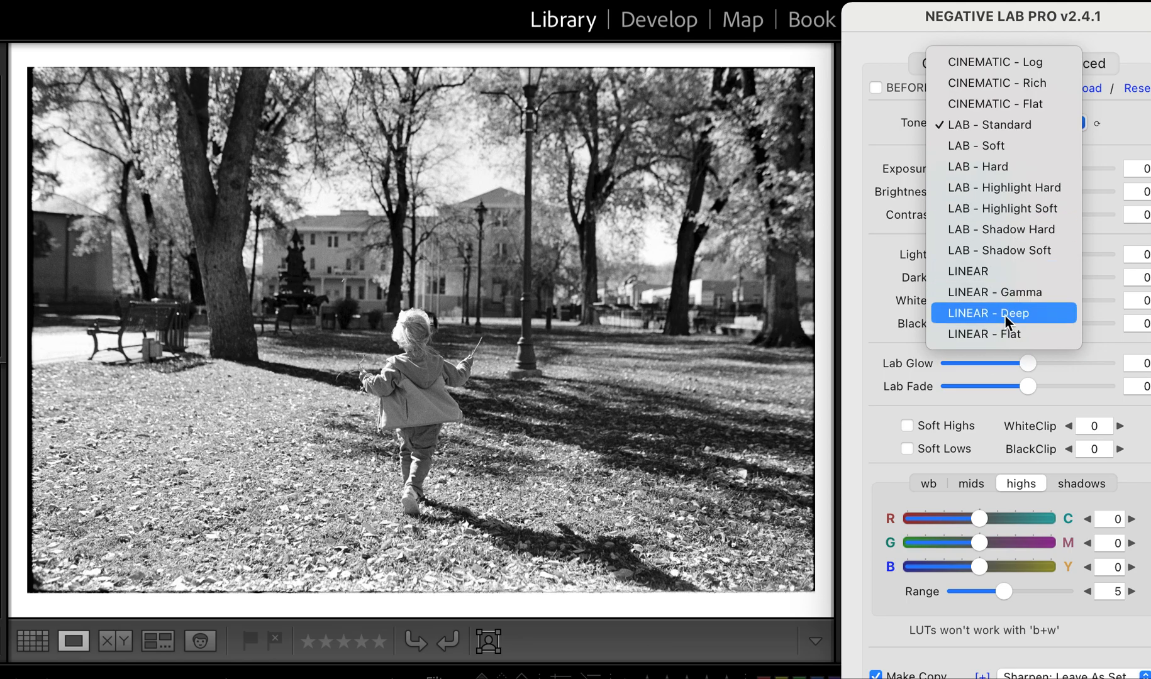
{"action": "left_click", "coordinate": [995, 292]}
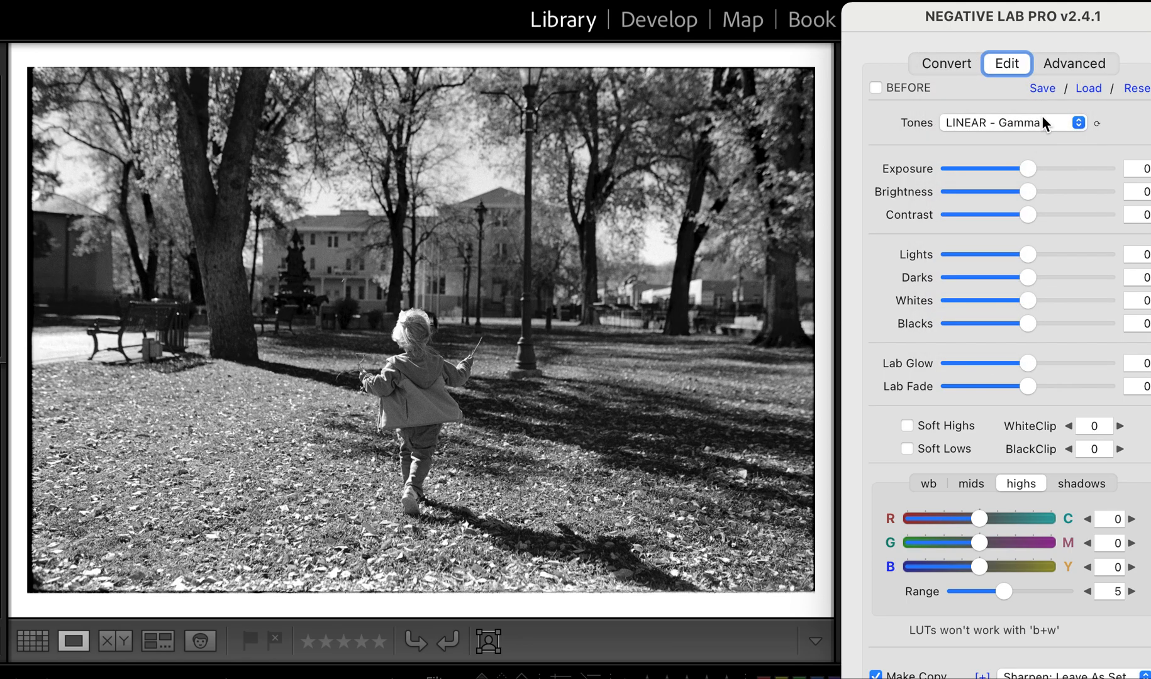
{"action": "left_click", "coordinate": [1012, 122]}
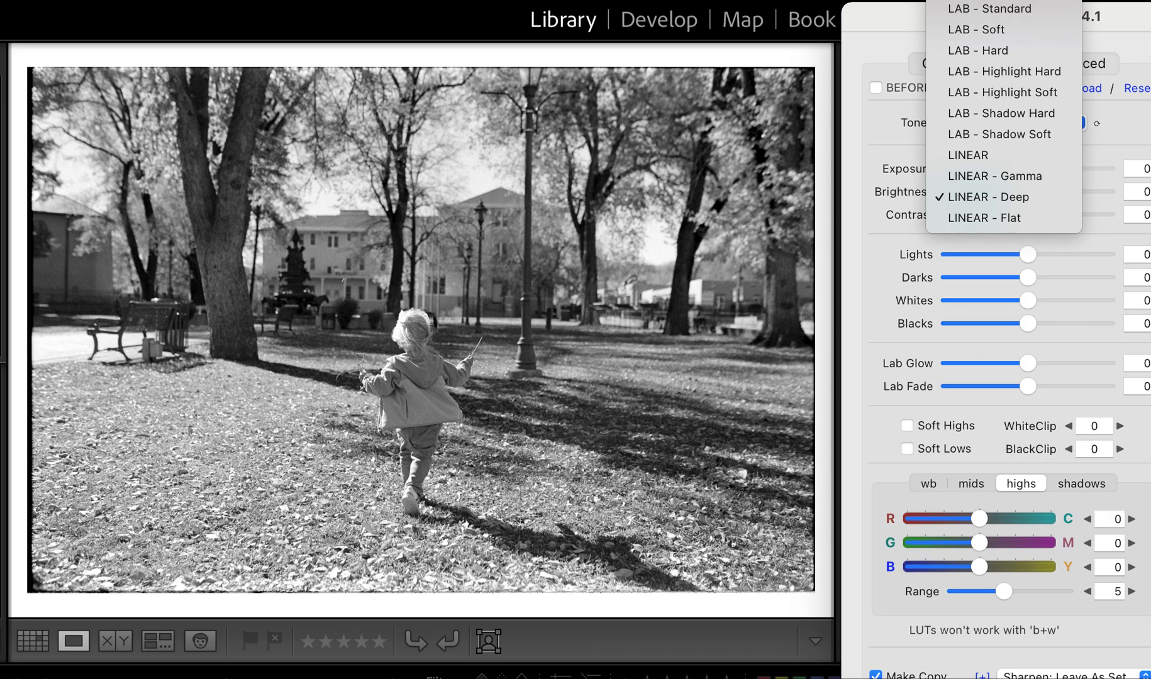
{"action": "left_click", "coordinate": [1013, 122]}
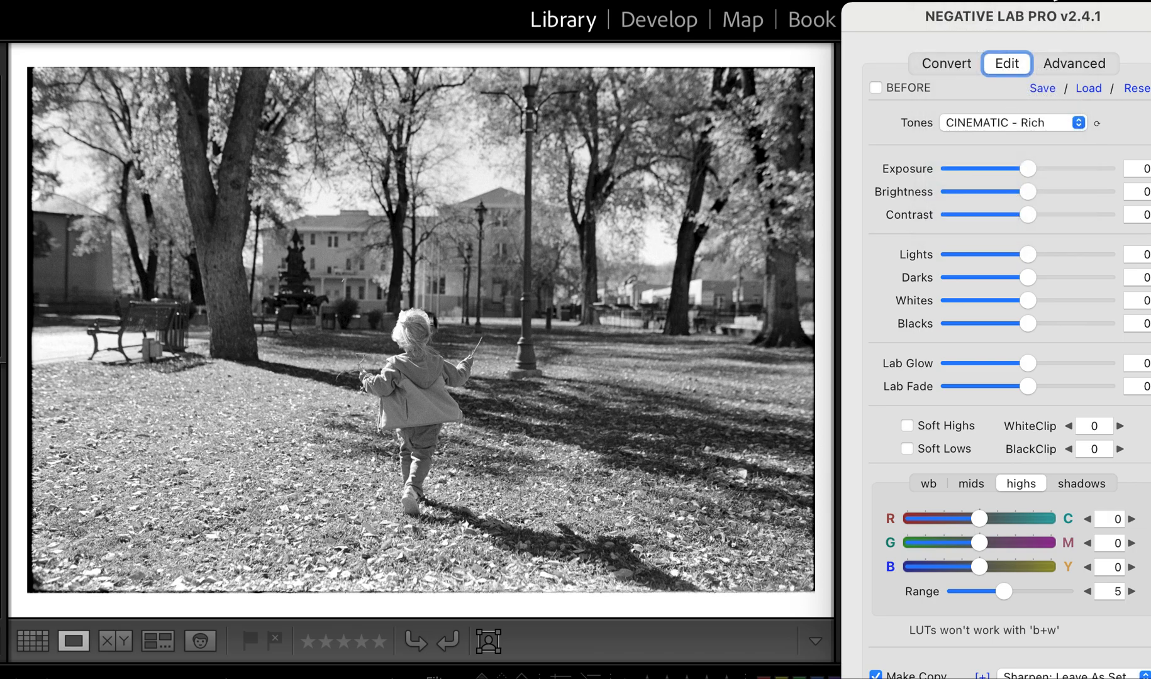
{"action": "left_click", "coordinate": [1012, 123]}
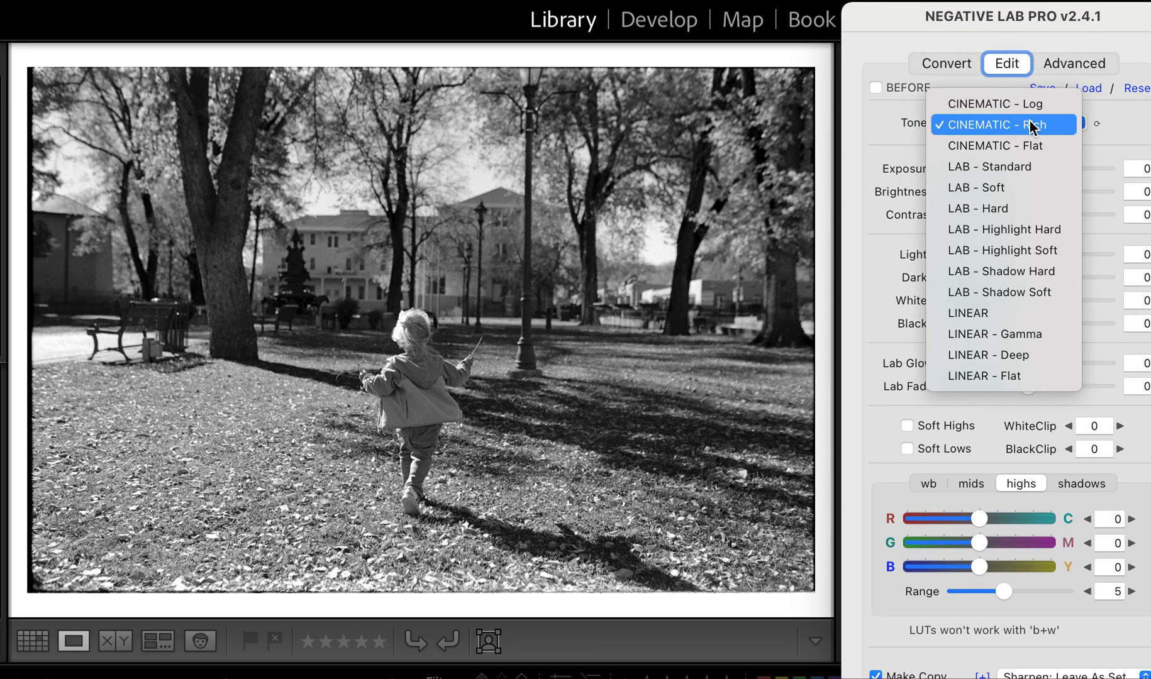
{"action": "left_click", "coordinate": [994, 334]}
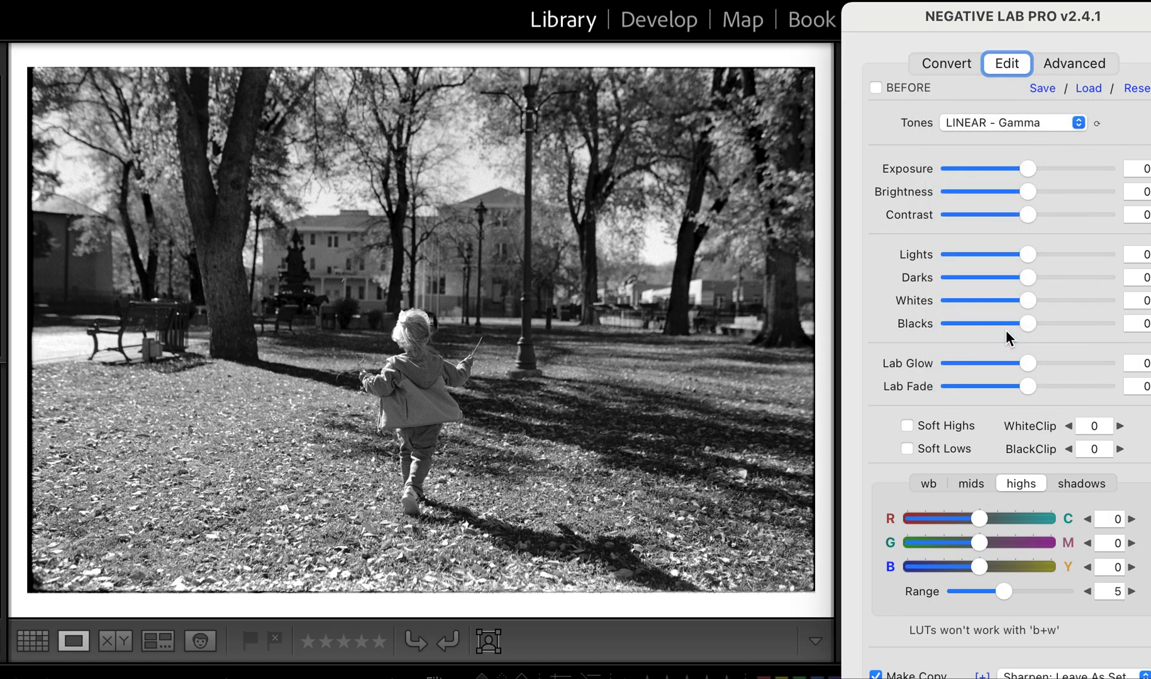
{"action": "left_click", "coordinate": [1012, 123]}
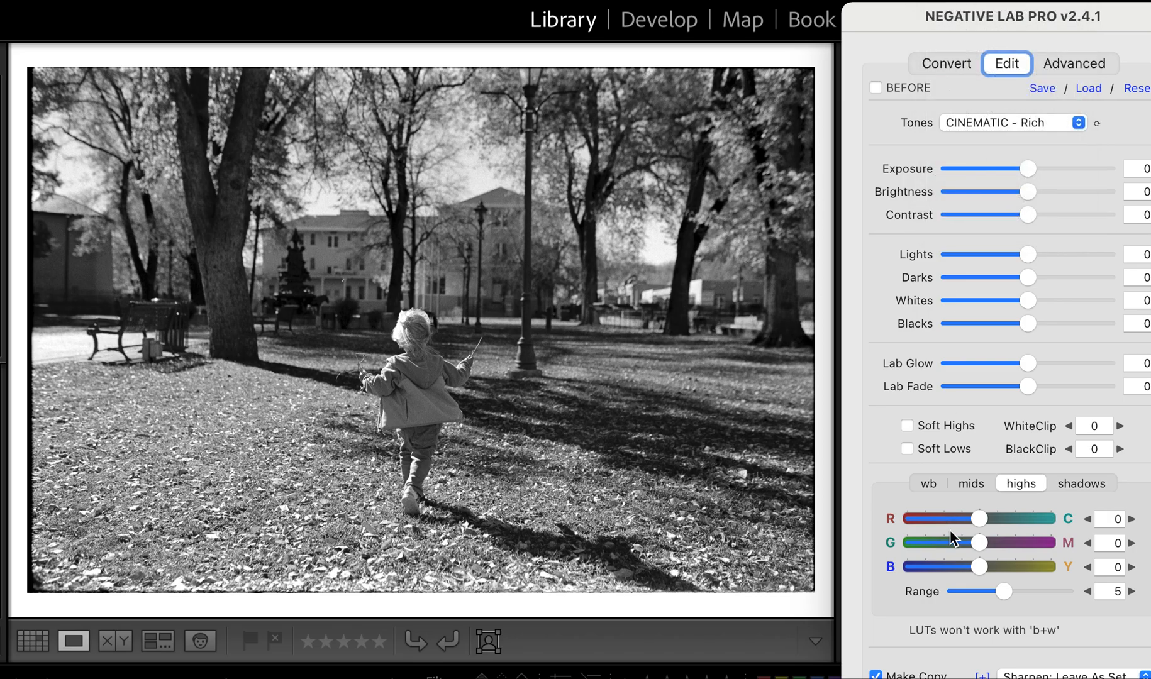
{"action": "mouse_move", "coordinate": [1039, 117]}
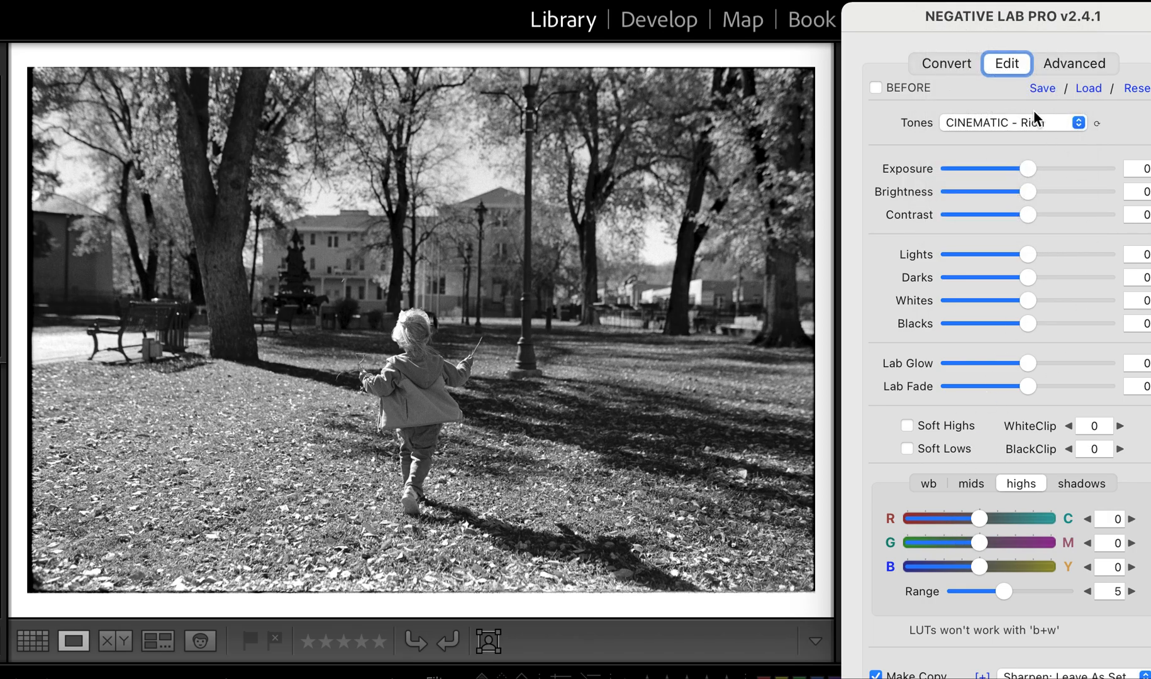
{"action": "left_click", "coordinate": [1011, 122]}
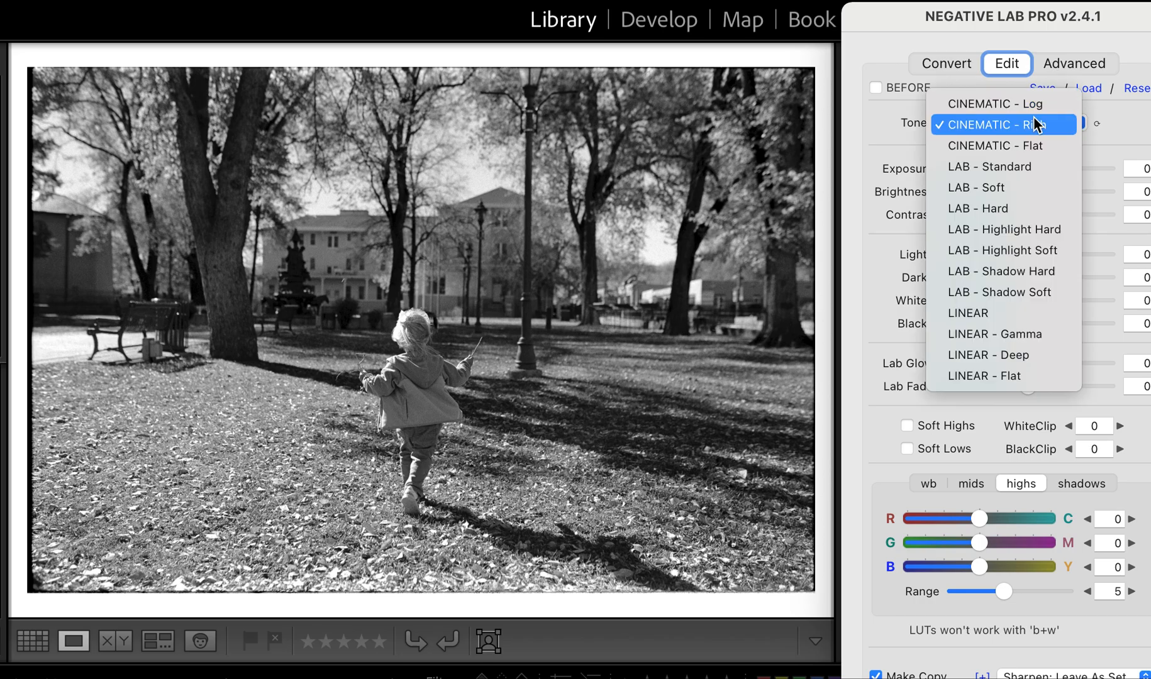
{"action": "left_click", "coordinate": [994, 334]}
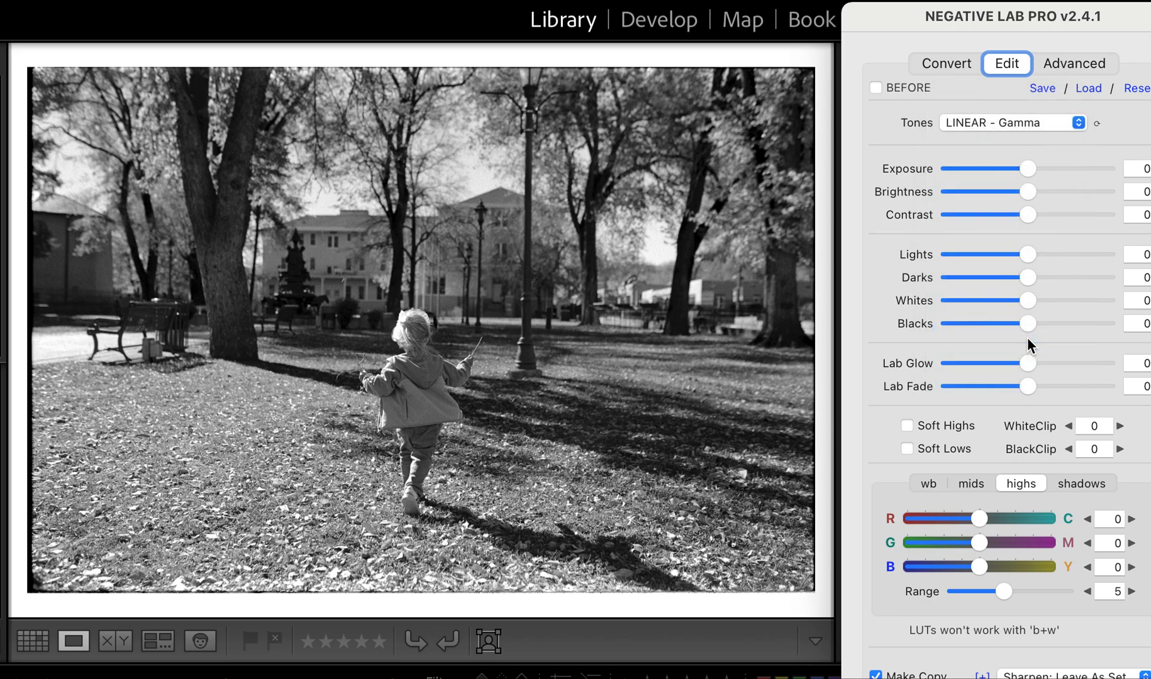
{"action": "mouse_move", "coordinate": [1057, 507]}
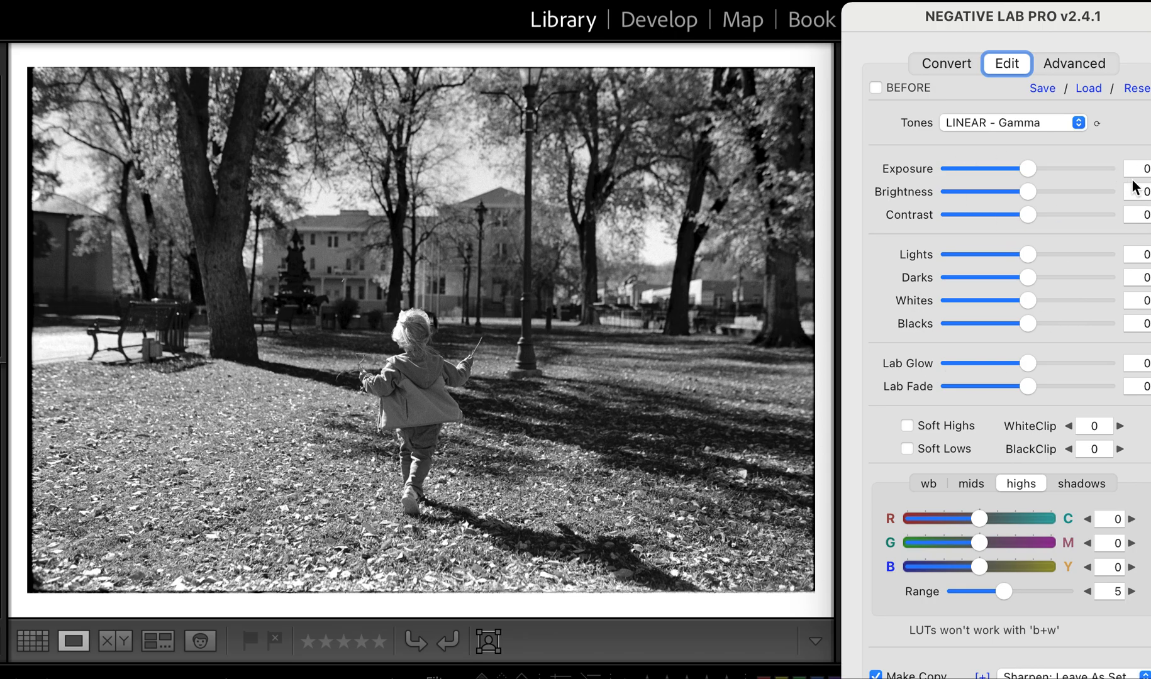
Raise exposure to 6 and set contrast to -16 in Negative Lab Pro.
{"action": "left_click_drag", "start_coordinate": [1027, 168], "coordinate": [1050, 168]}
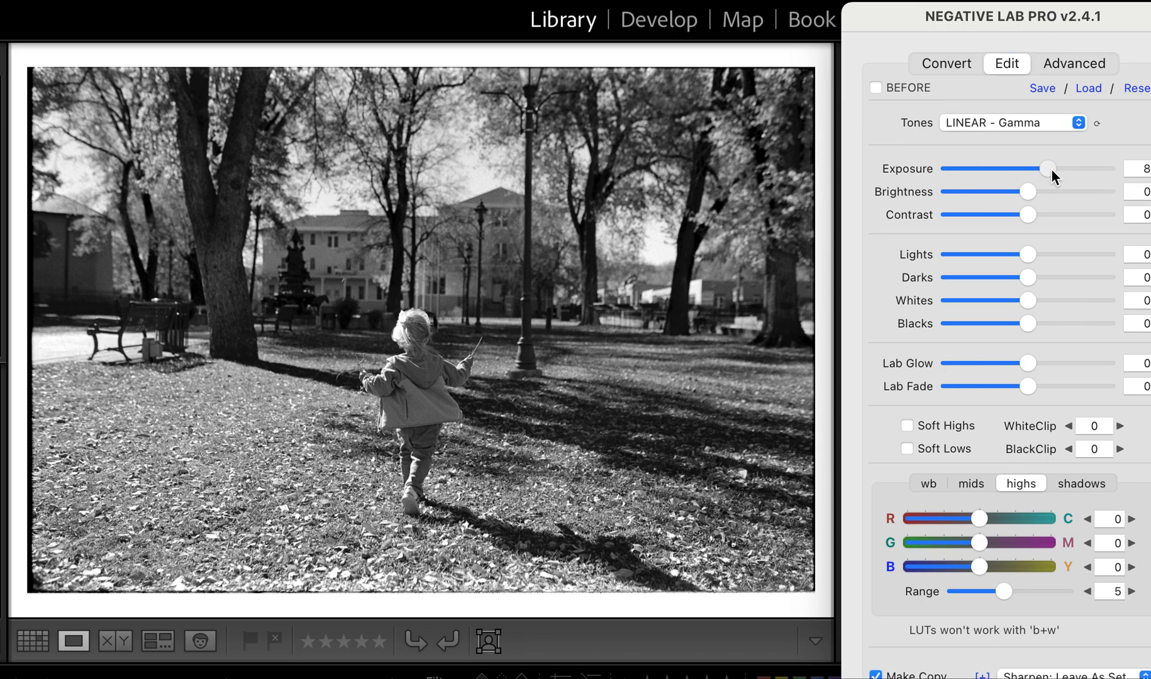
{"action": "left_click_drag", "start_coordinate": [1064, 168], "coordinate": [1032, 168]}
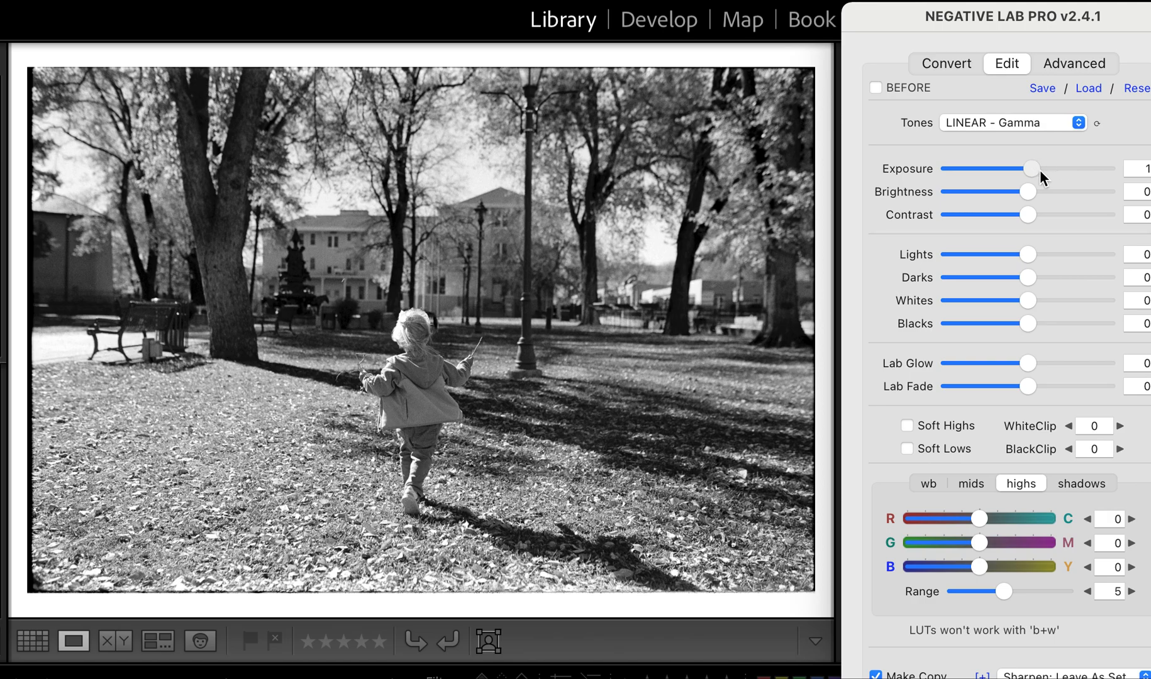
{"action": "left_click_drag", "start_coordinate": [1032, 169], "coordinate": [1046, 169]}
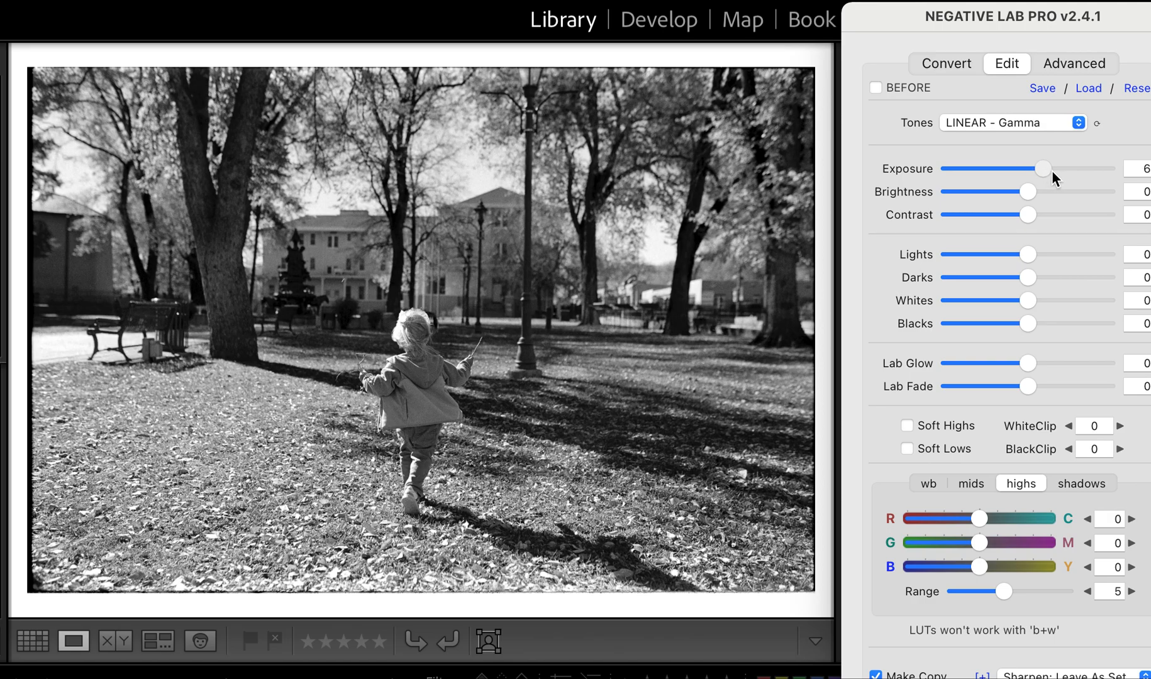
{"action": "mouse_move", "coordinate": [1023, 213]}
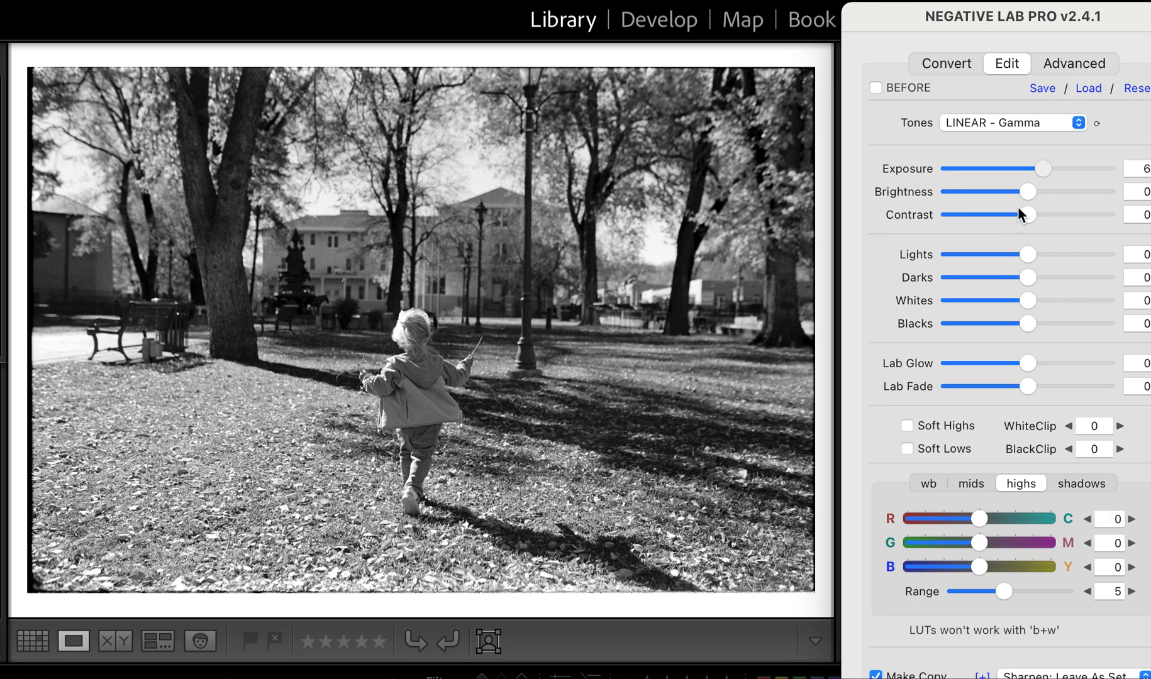
{"action": "left_click_drag", "start_coordinate": [1027, 215], "coordinate": [987, 215]}
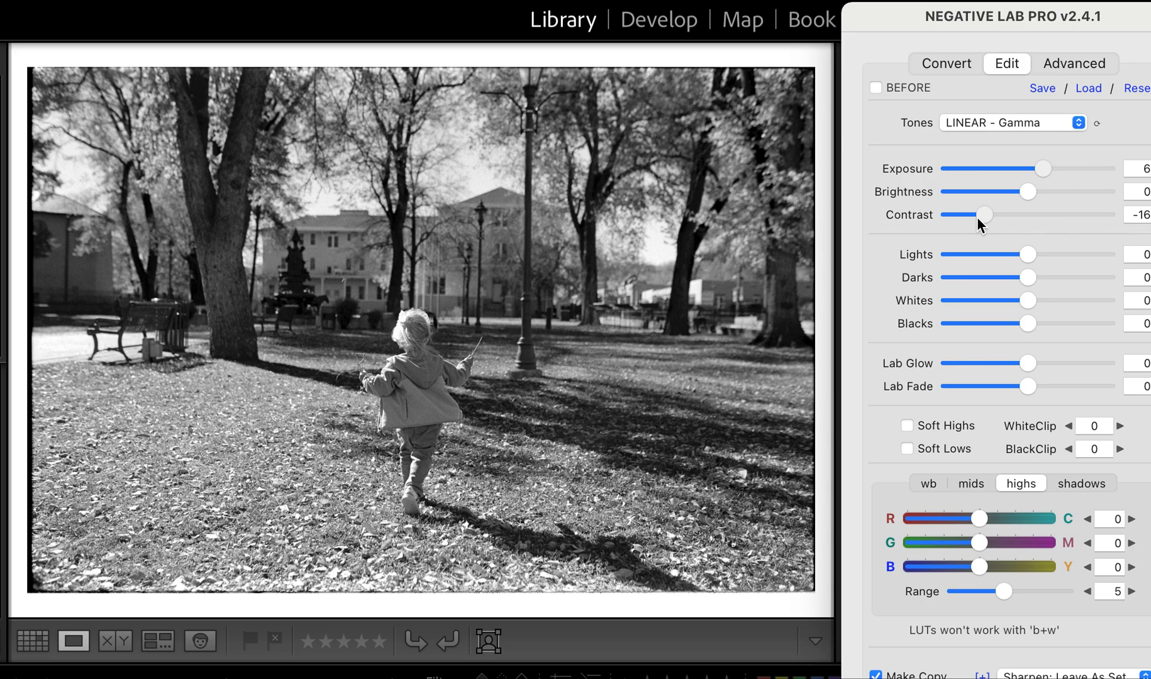
{"action": "left_click", "coordinate": [1133, 215]}
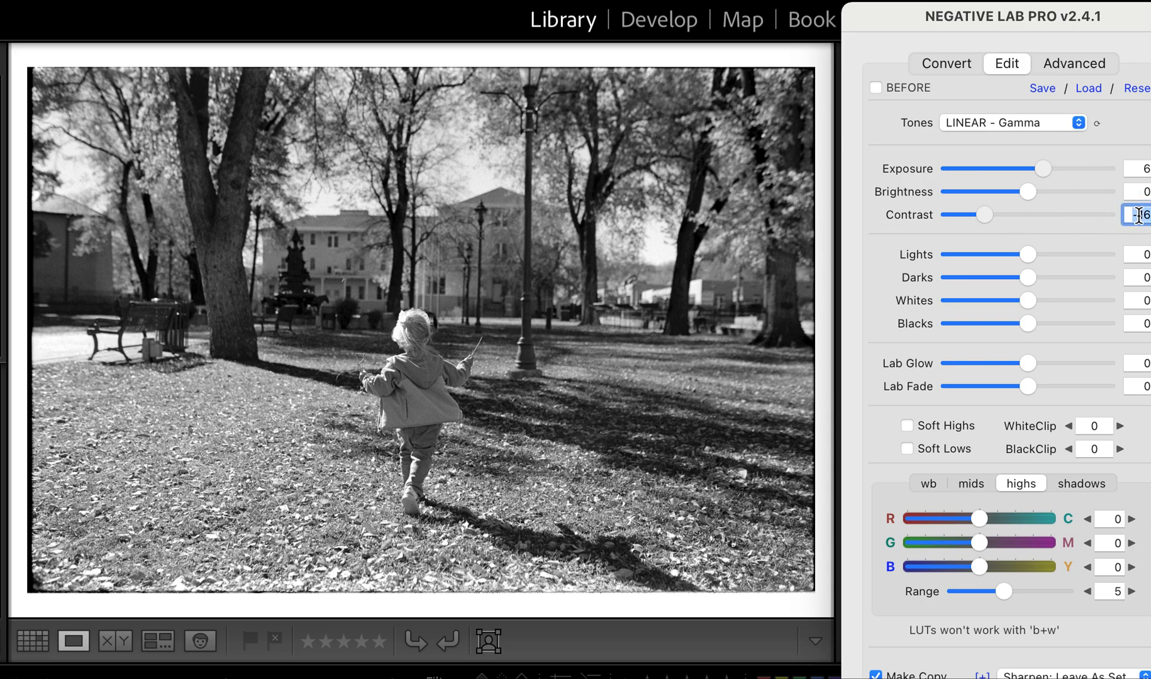
{"action": "type", "text": "-16"}
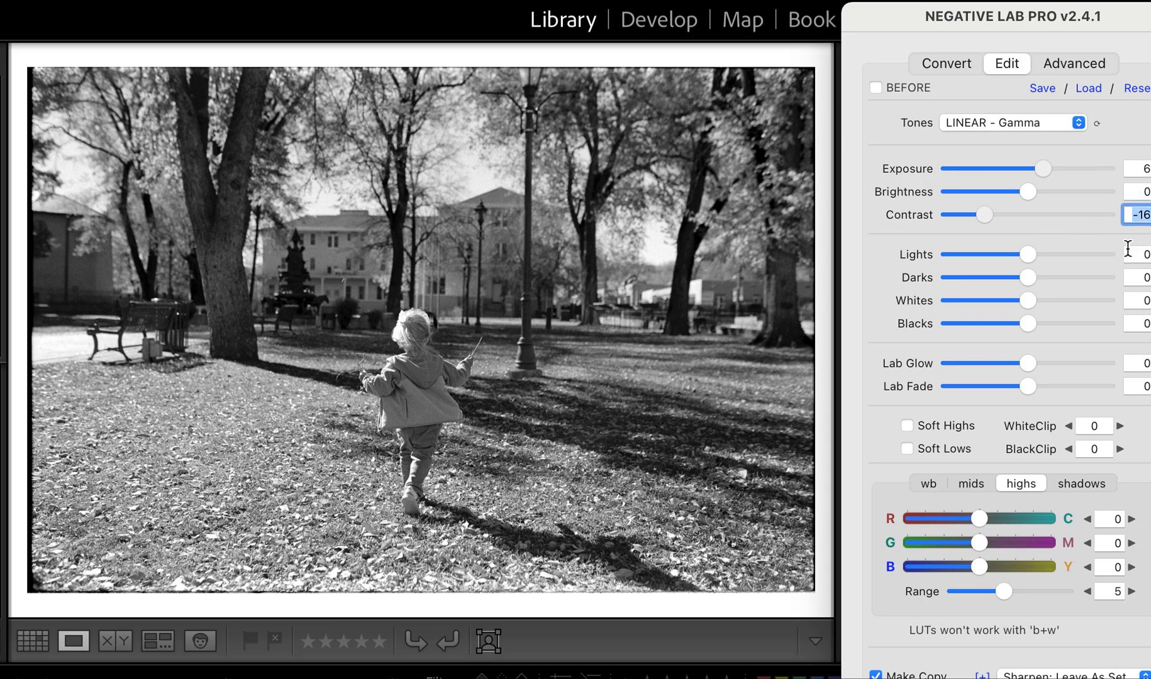
{"action": "left_click_drag", "start_coordinate": [980, 214], "coordinate": [1013, 215]}
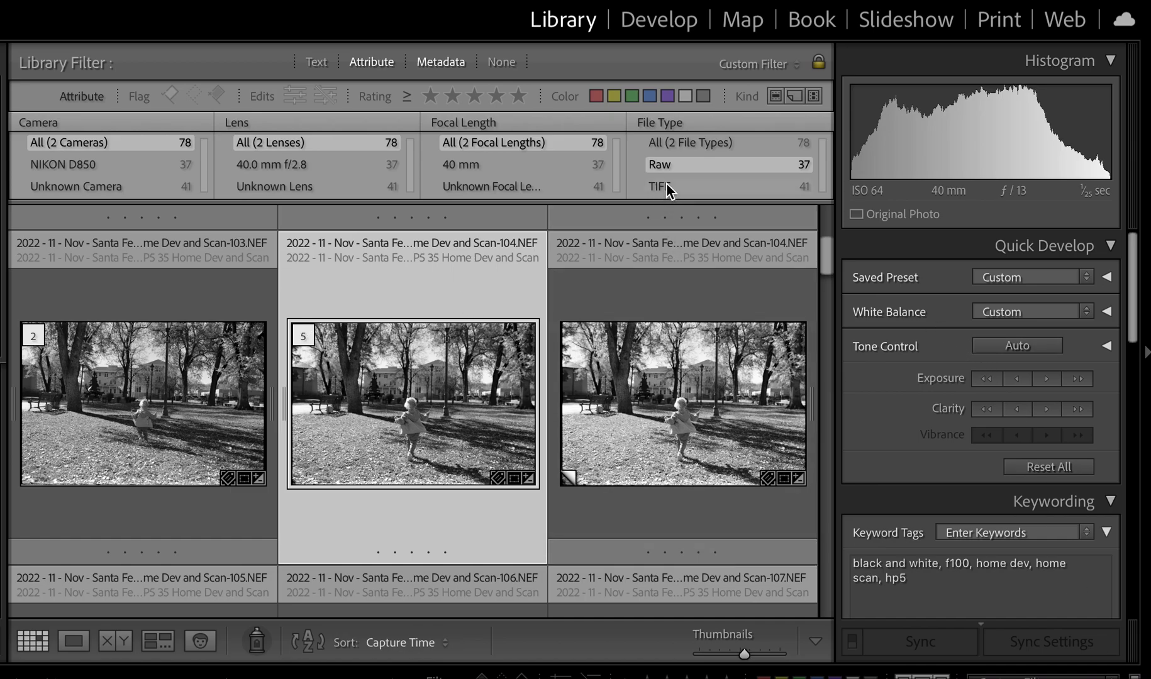
Filter the library to TIFF files and open the park scene positive-3 in Loupe view.
{"action": "scroll", "scroll_direction": "down", "scroll_amount": 3}
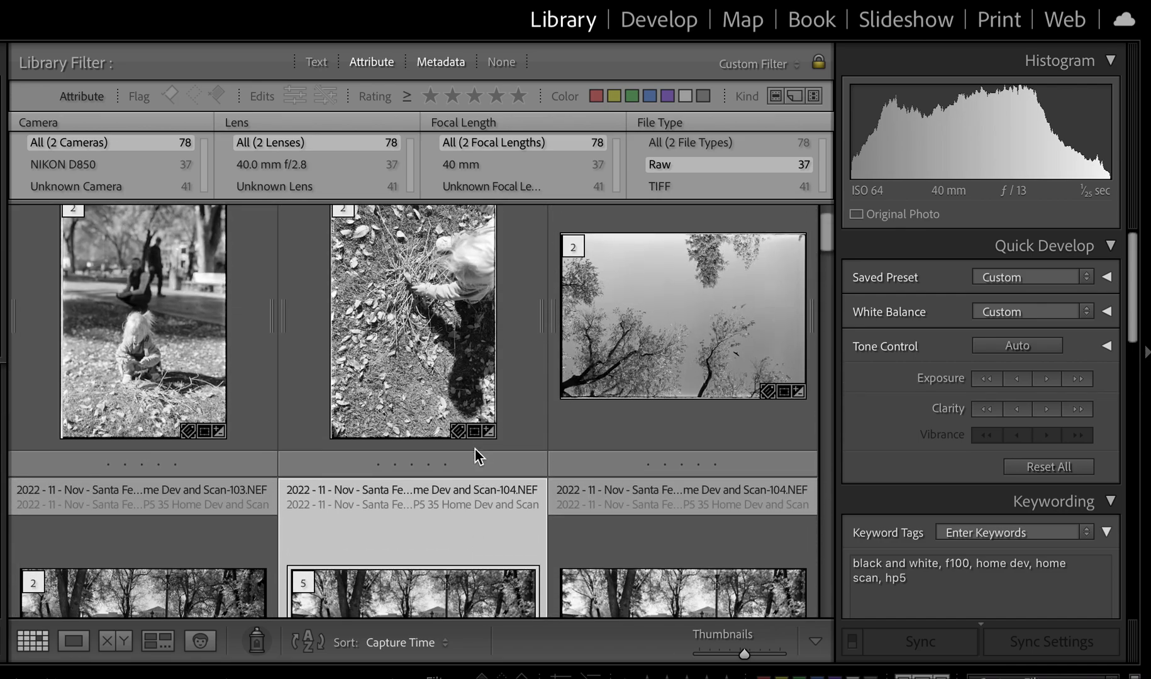
{"action": "left_click", "coordinate": [660, 185]}
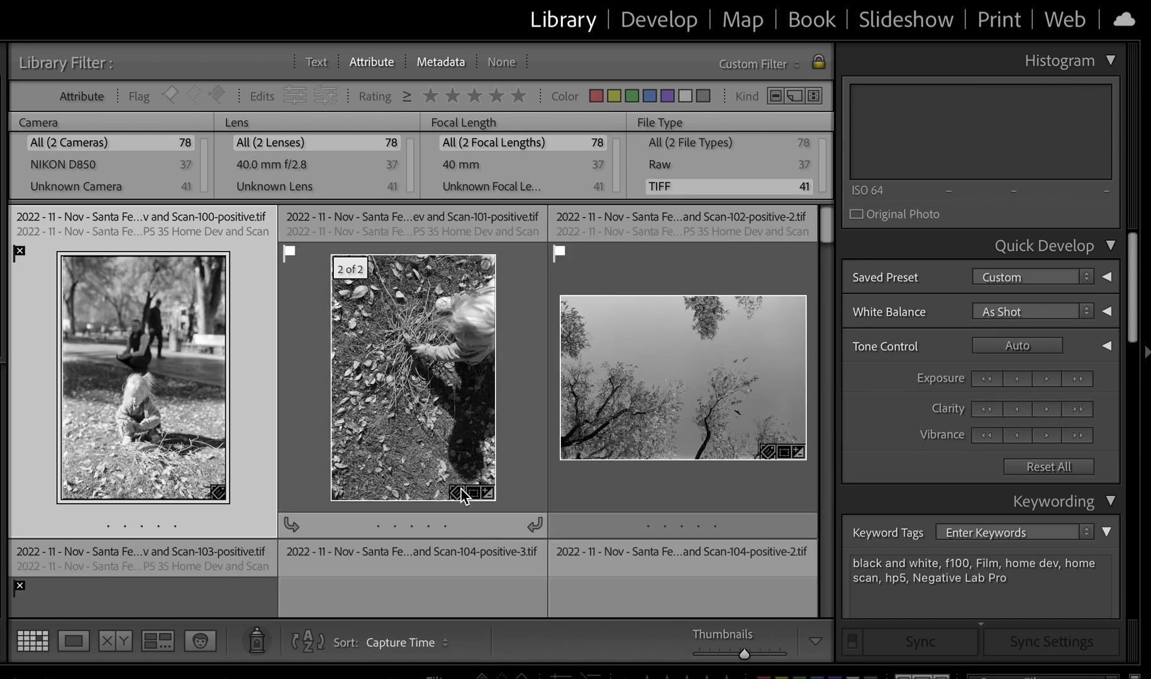
{"action": "scroll", "scroll_direction": "down", "scroll_amount": 3}
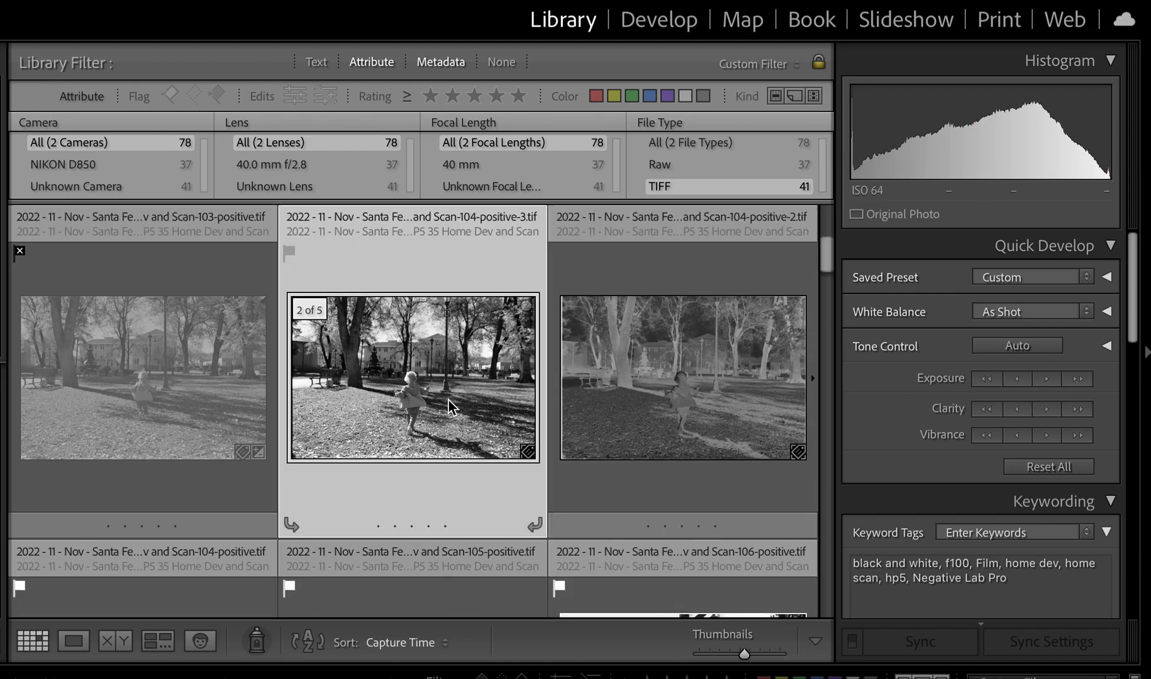
{"action": "left_click", "coordinate": [72, 641]}
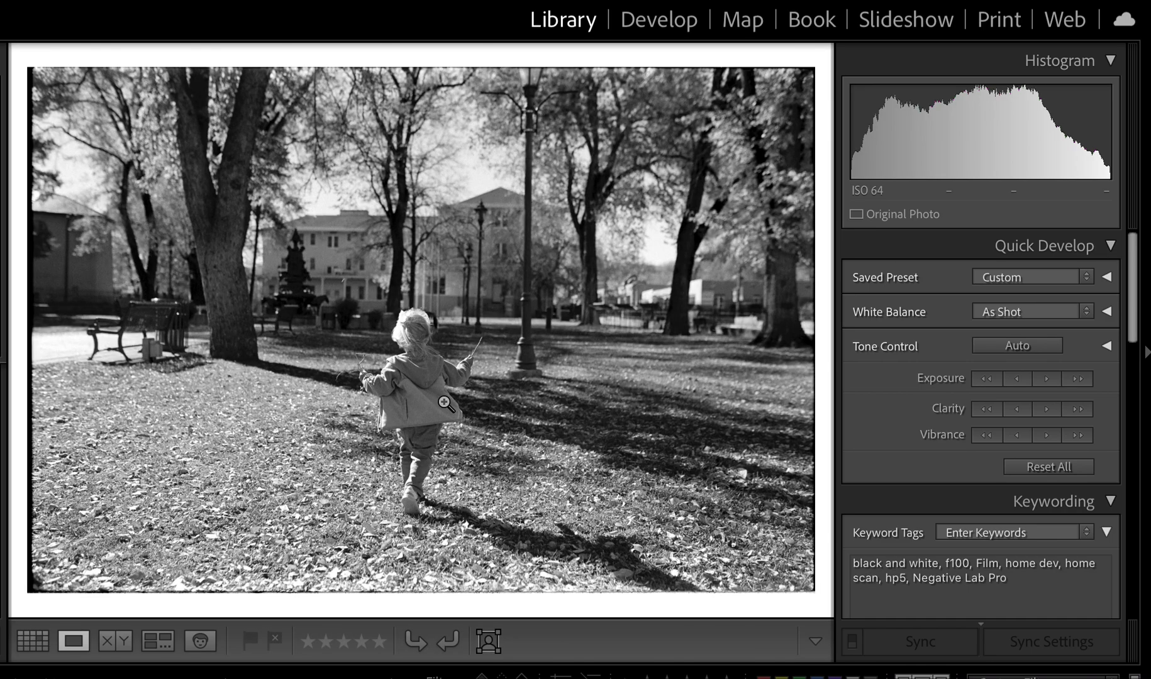
{"action": "mouse_move", "coordinate": [968, 144]}
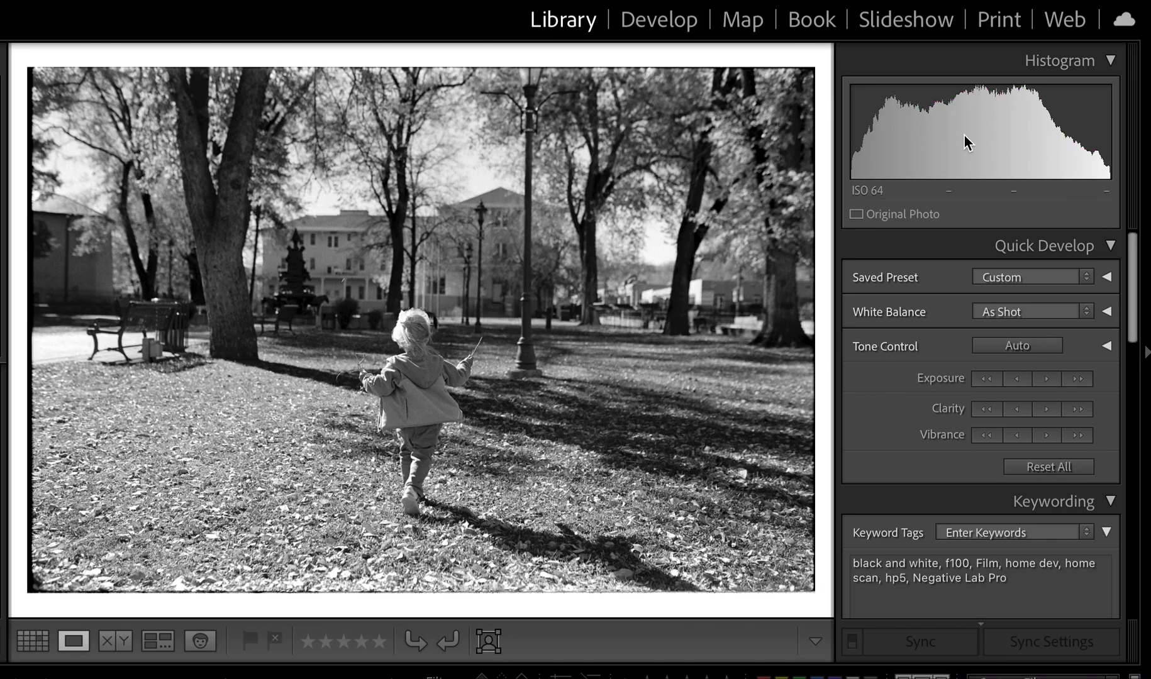
Open the park positive in Develop, undo a histogram tone drag, and scroll to Transform.
{"action": "left_click", "coordinate": [657, 19]}
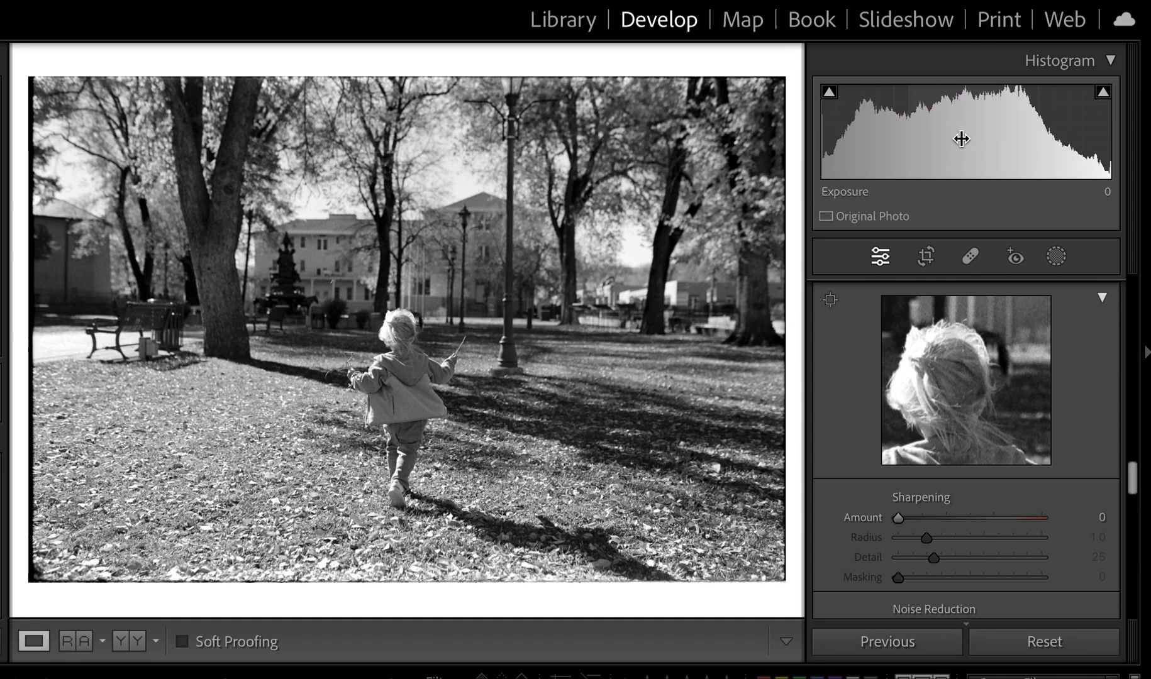
{"action": "left_click_drag", "start_coordinate": [962, 139], "coordinate": [983, 139]}
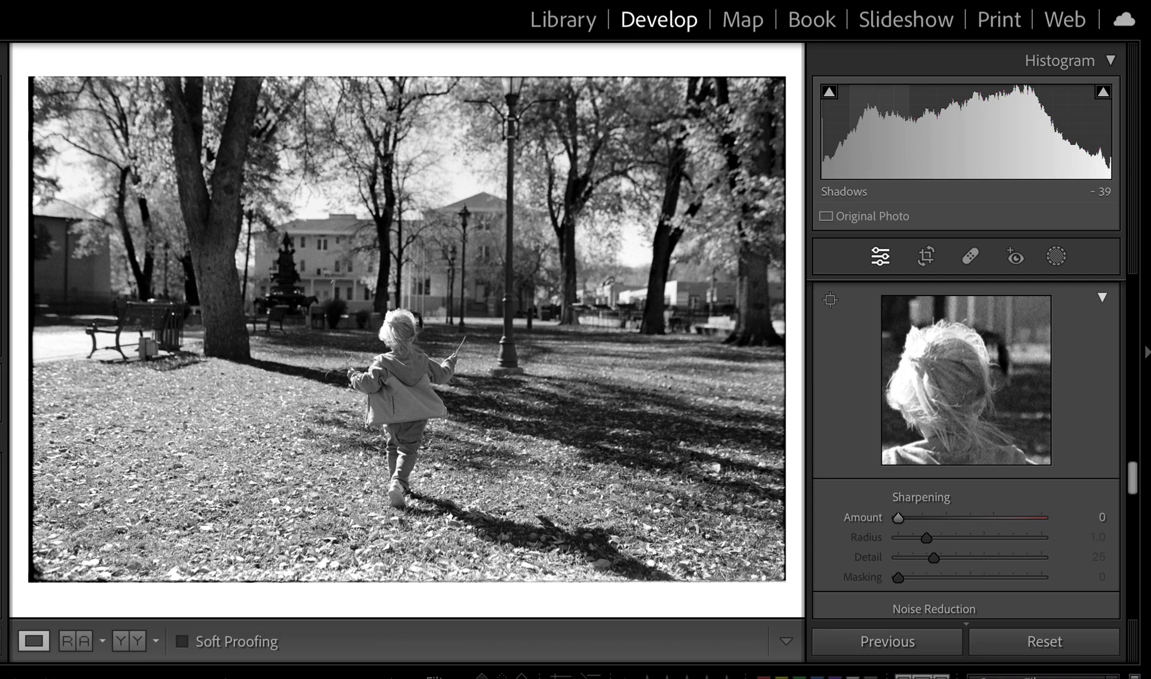
{"action": "key", "text": "ctrl+z"}
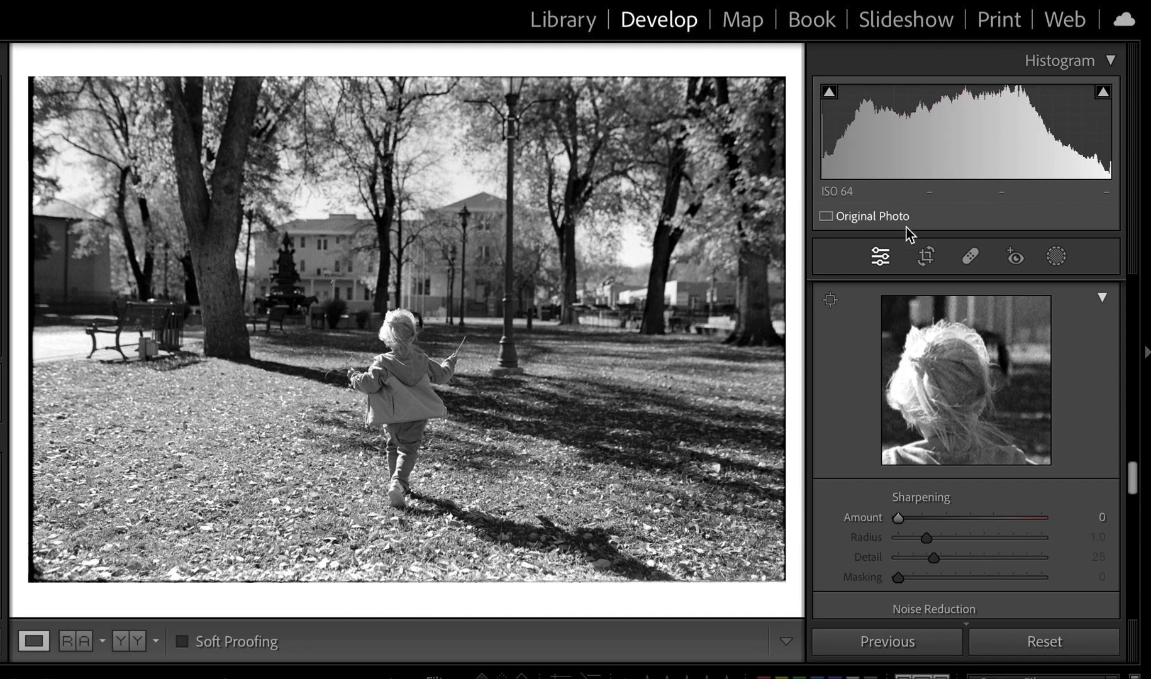
{"action": "mouse_move", "coordinate": [905, 297]}
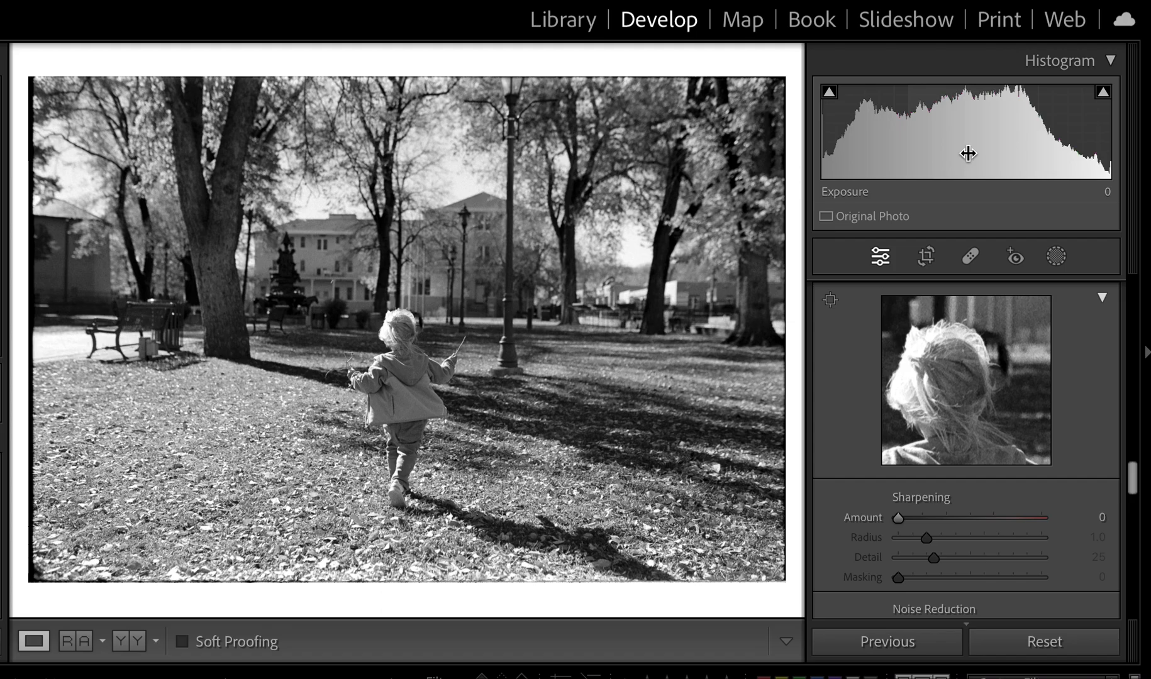
{"action": "scroll", "scroll_direction": "down", "scroll_amount": 3}
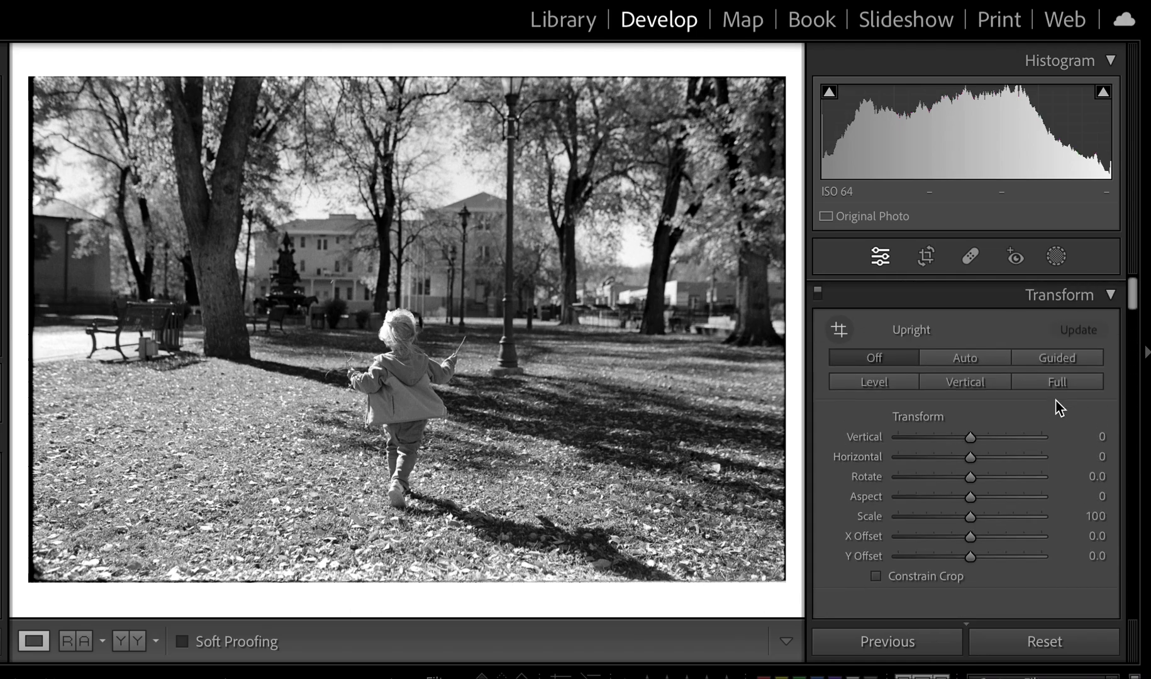
Apply Upright Auto, toggle Crop & Straighten, and zoom in on the photo's detail.
{"action": "left_click", "coordinate": [963, 358]}
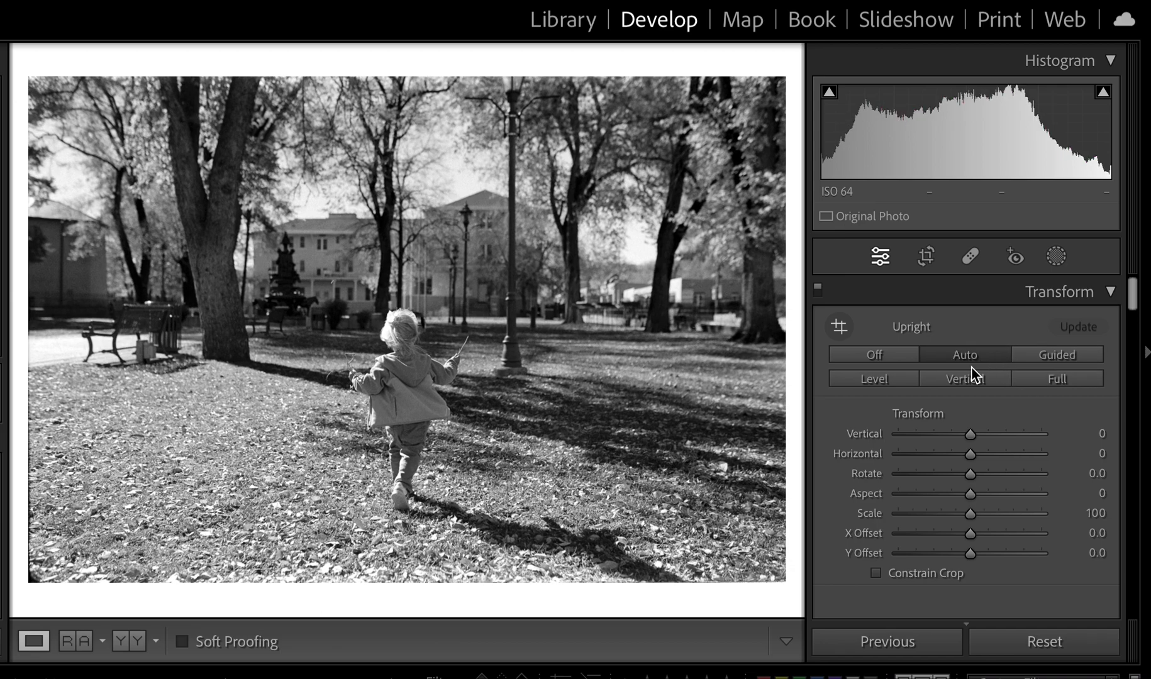
{"action": "left_click", "coordinate": [924, 256]}
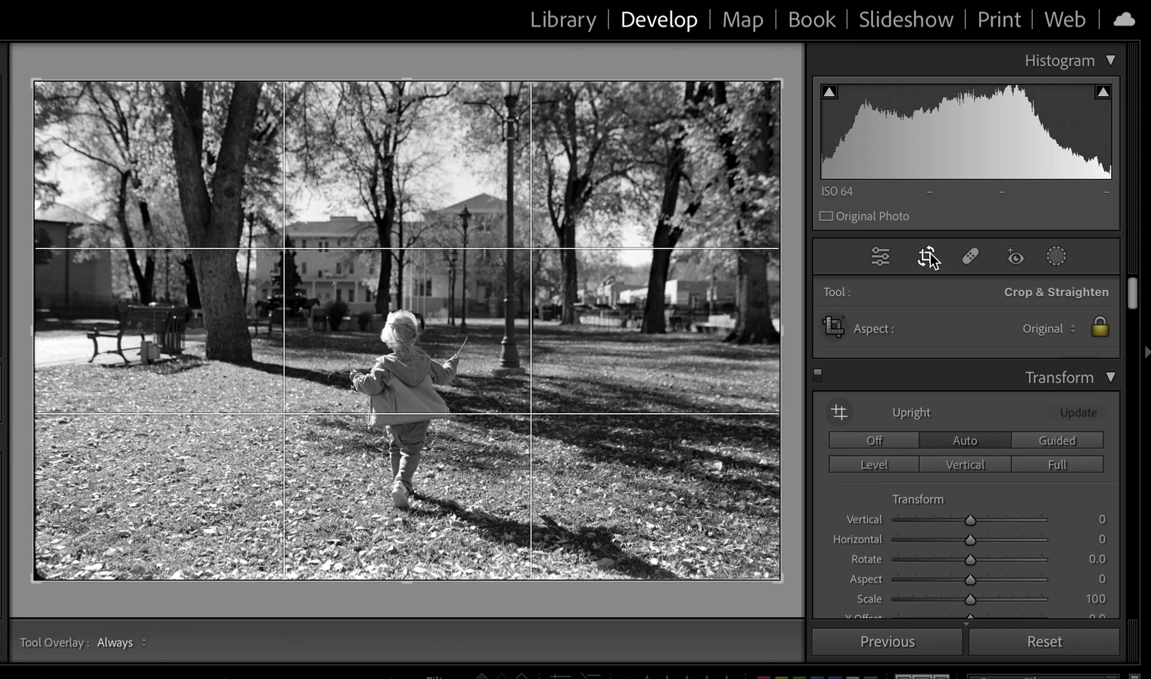
{"action": "left_click", "coordinate": [926, 256]}
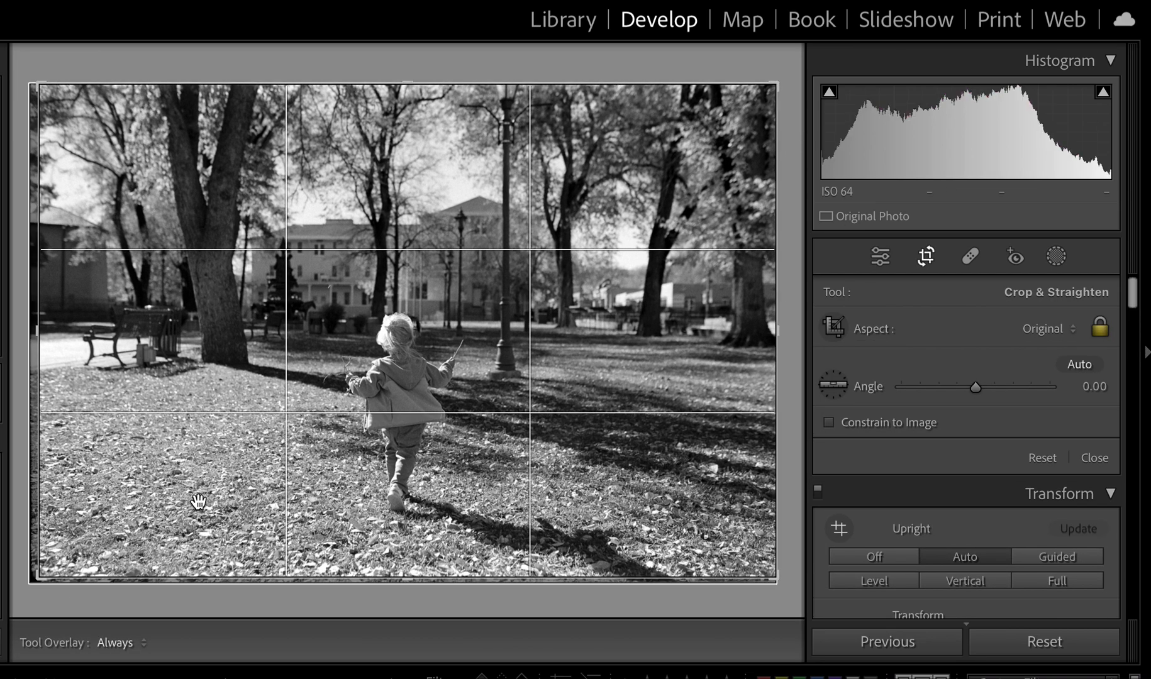
{"action": "left_click", "coordinate": [1093, 457]}
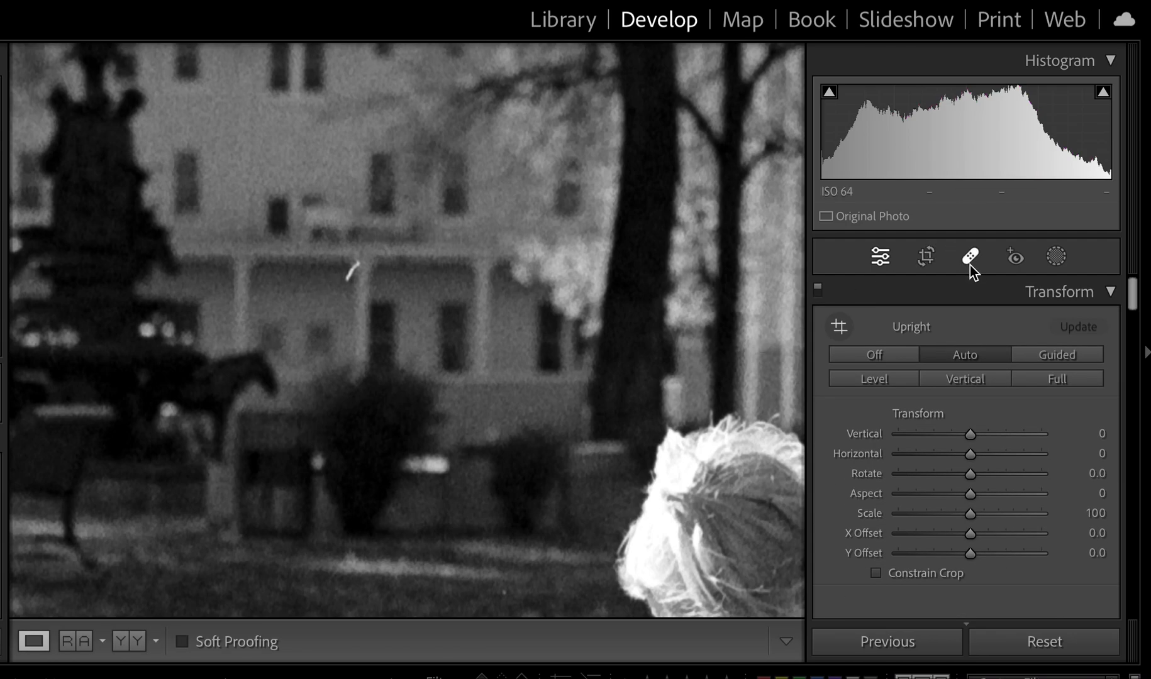
Zoom back to Fit and open Spot Removal in Content-Aware Remove mode.
{"action": "left_click", "coordinate": [969, 256]}
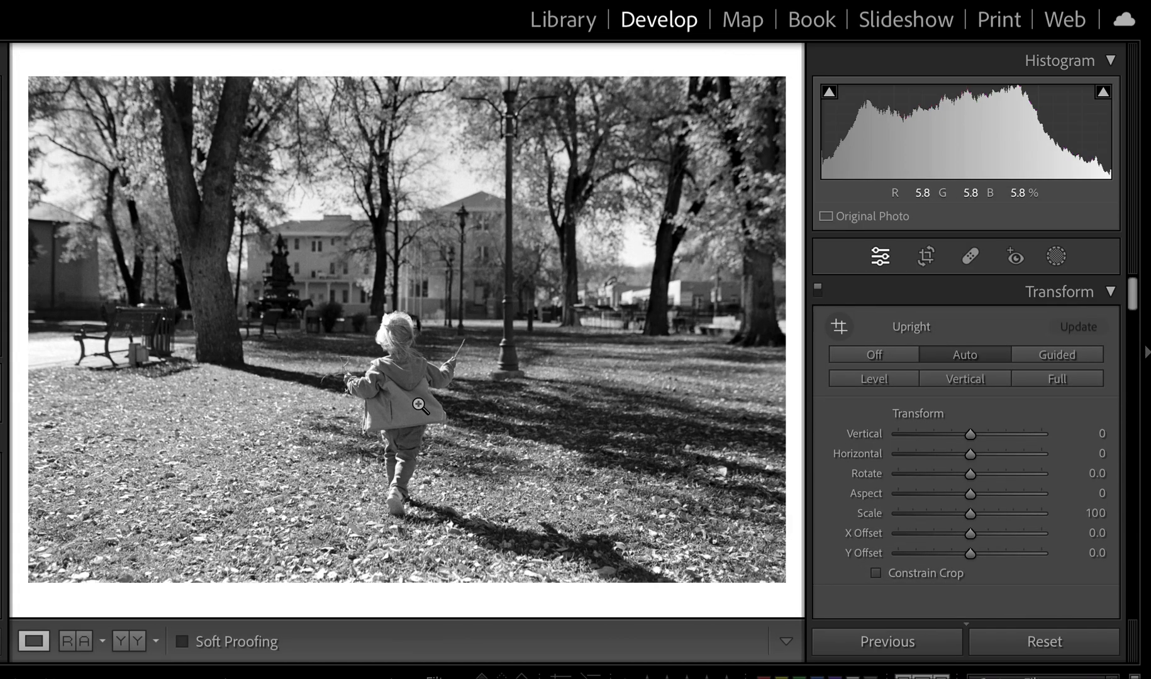
{"action": "mouse_move", "coordinate": [482, 421]}
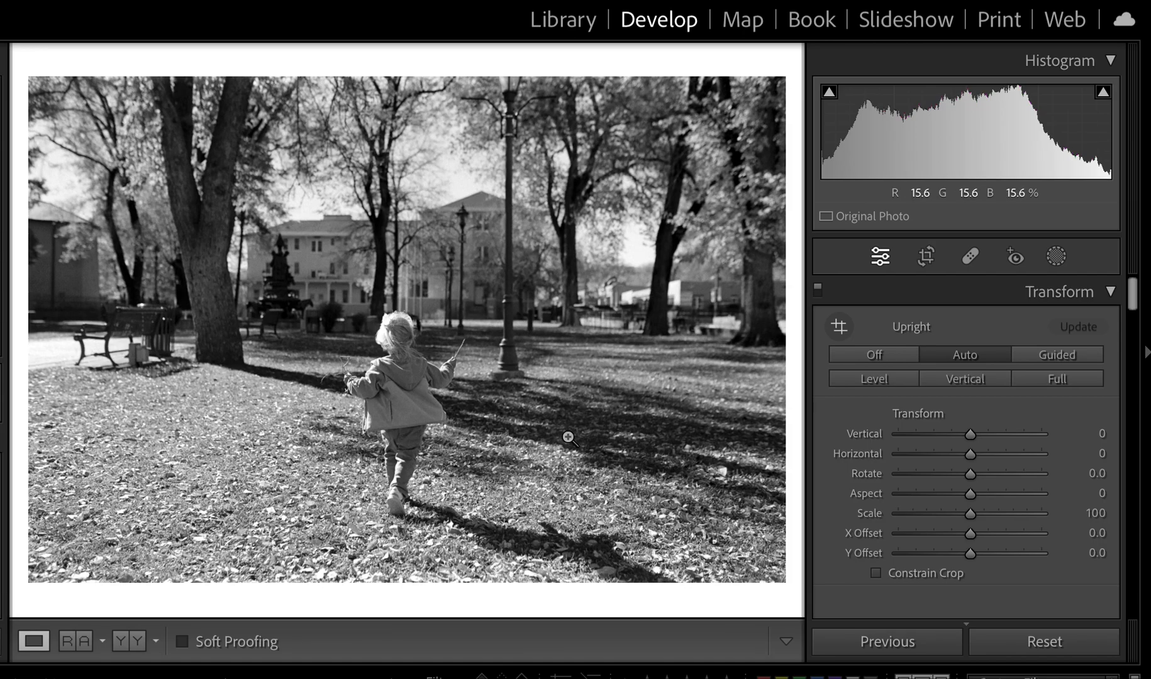
{"action": "left_click", "coordinate": [969, 256]}
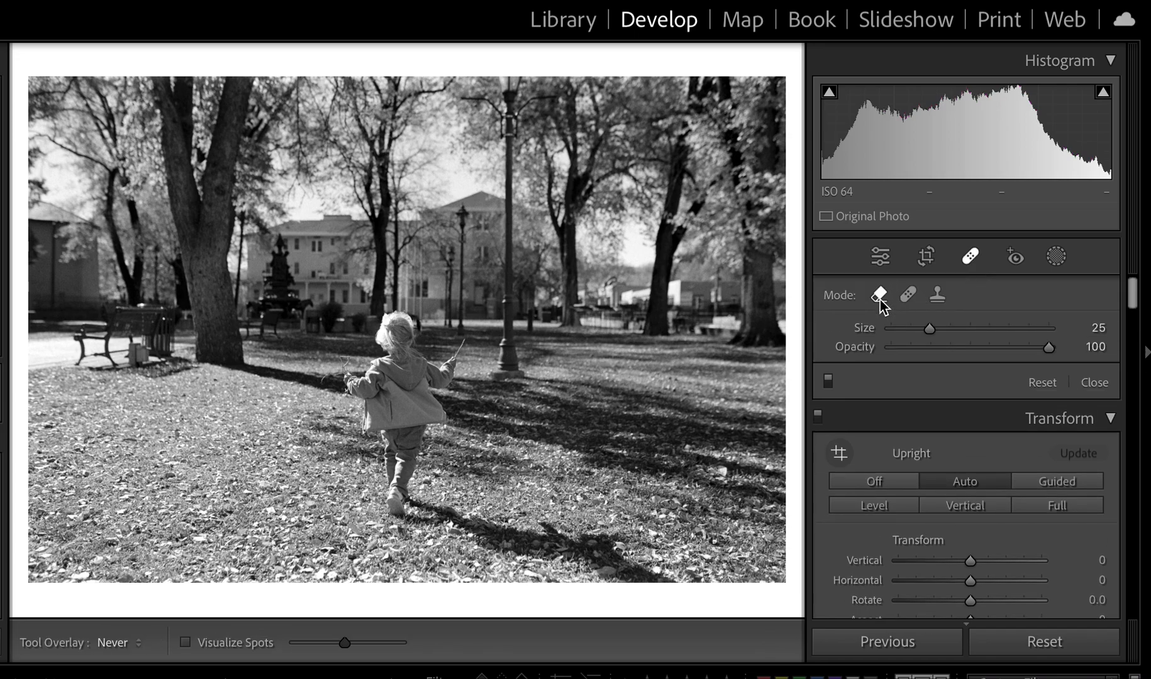
{"action": "mouse_move", "coordinate": [880, 295]}
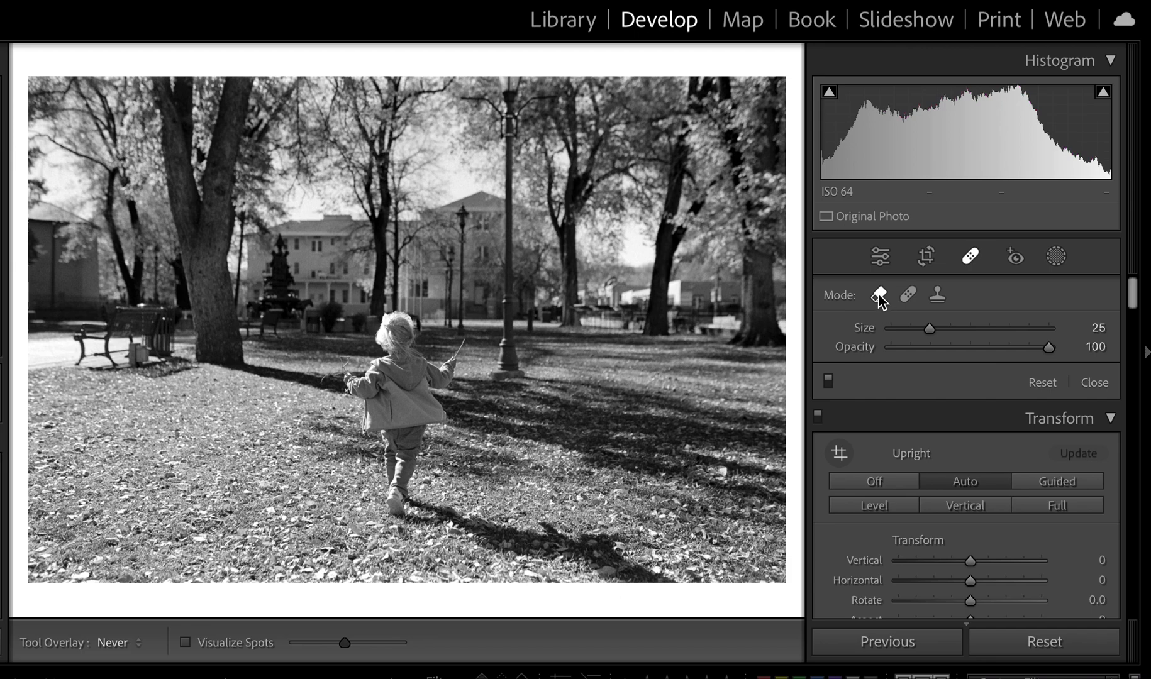
{"action": "mouse_move", "coordinate": [875, 301]}
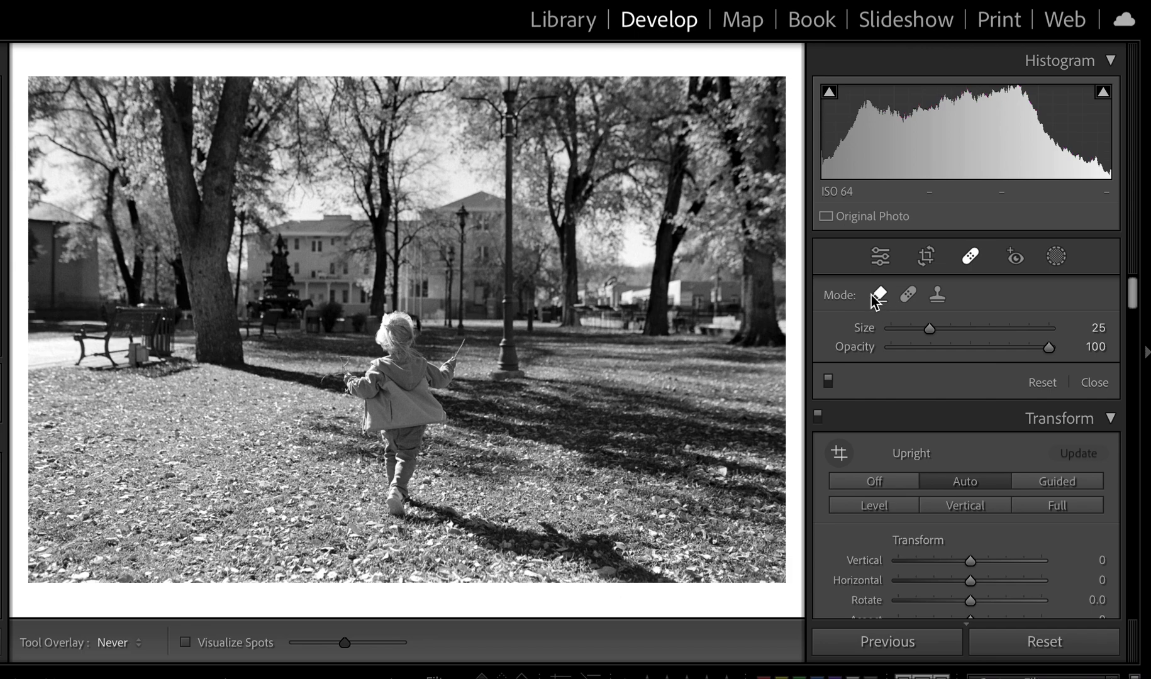
{"action": "mouse_move", "coordinate": [877, 294]}
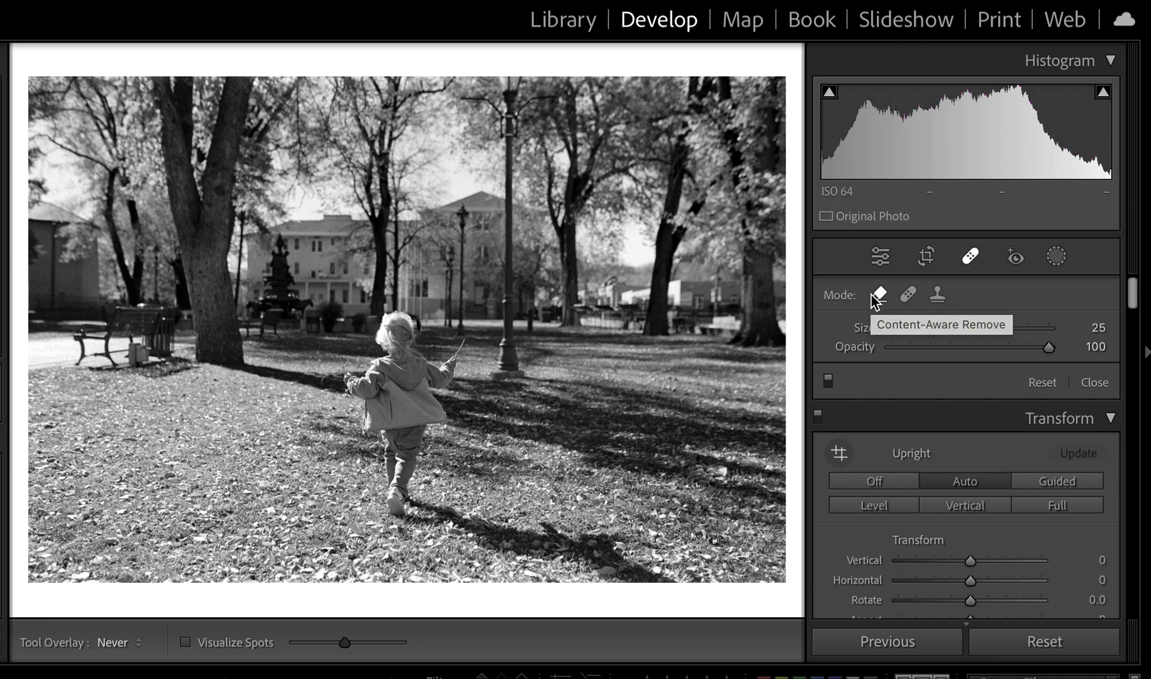
{"action": "mouse_move", "coordinate": [942, 420]}
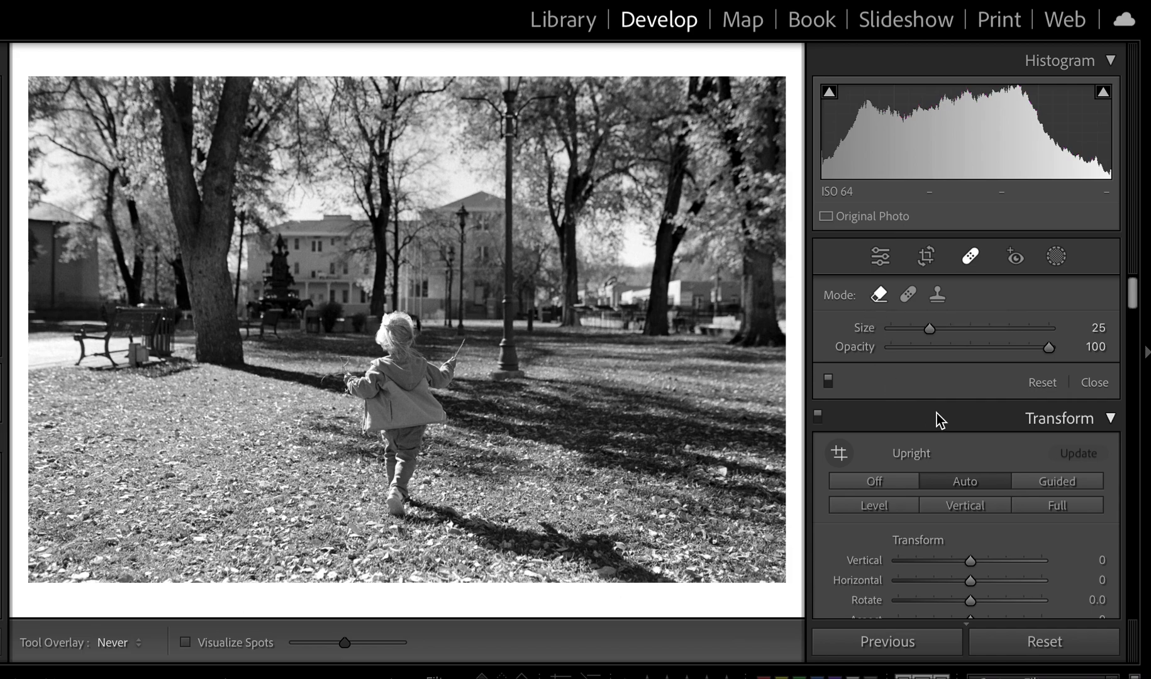